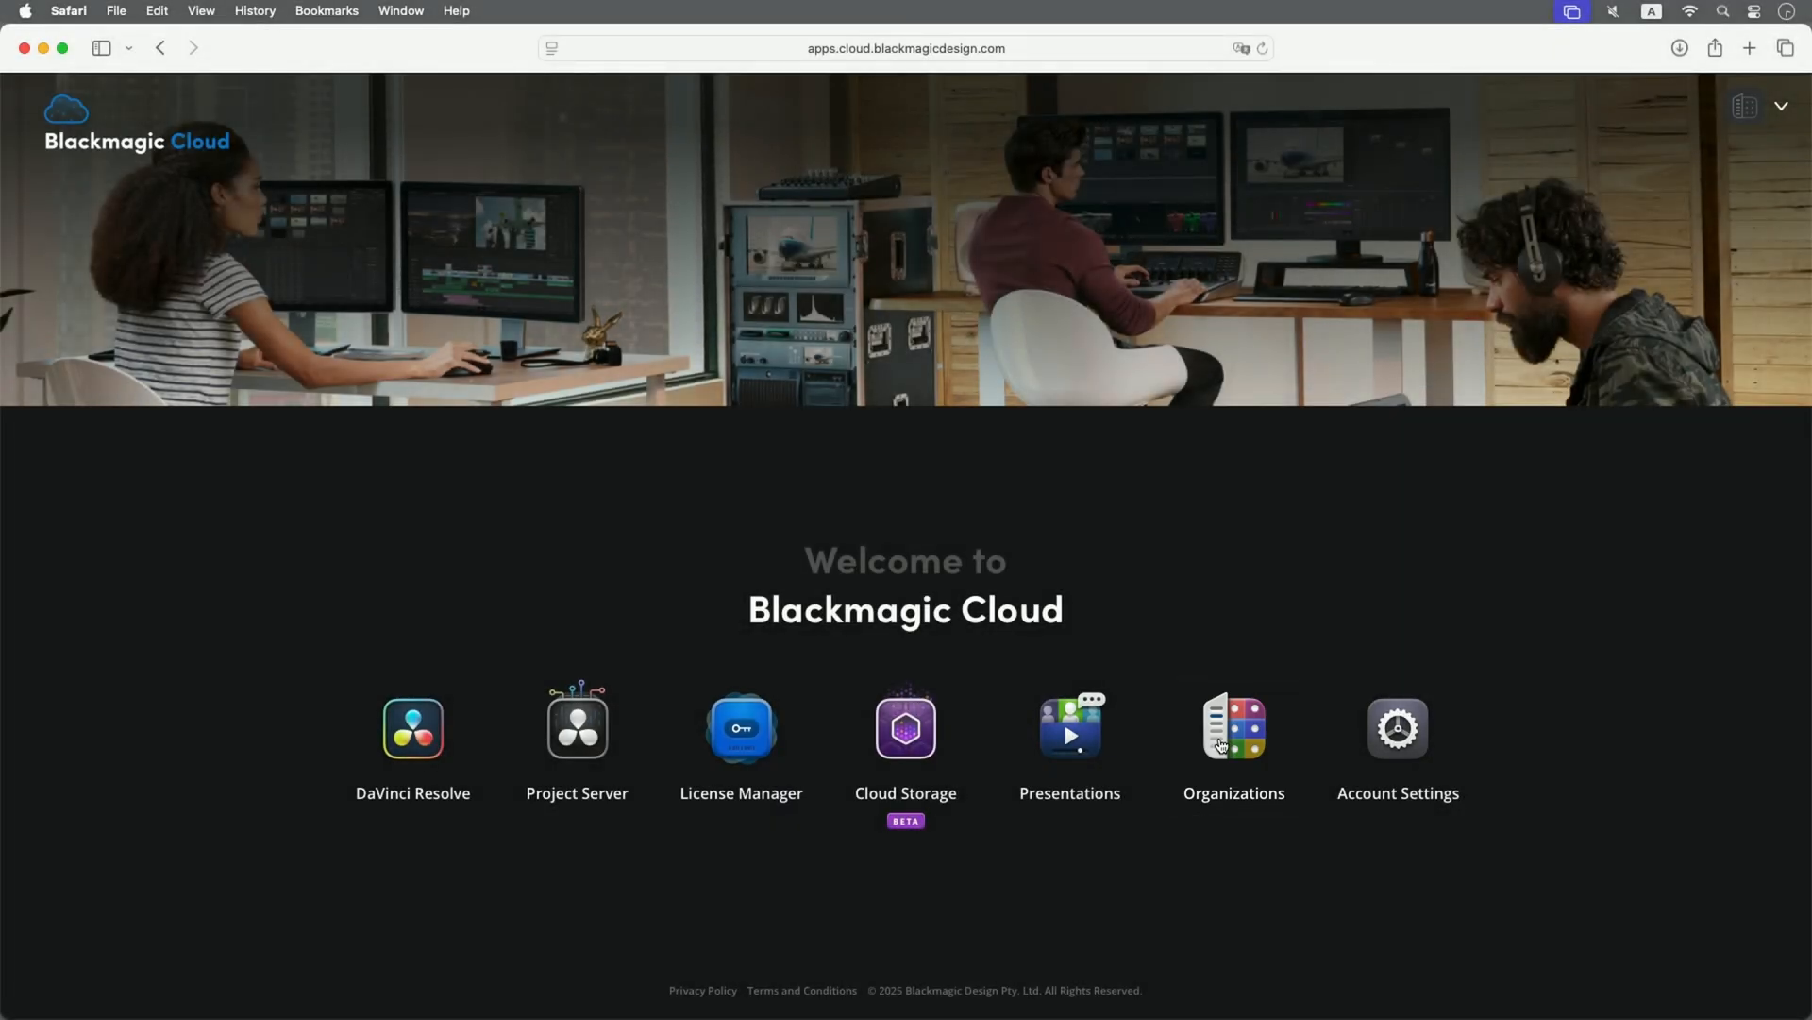
- Open the Support Asia organization's management page from the welcome page
{"action": "left_click", "coordinate": [1233, 728]}
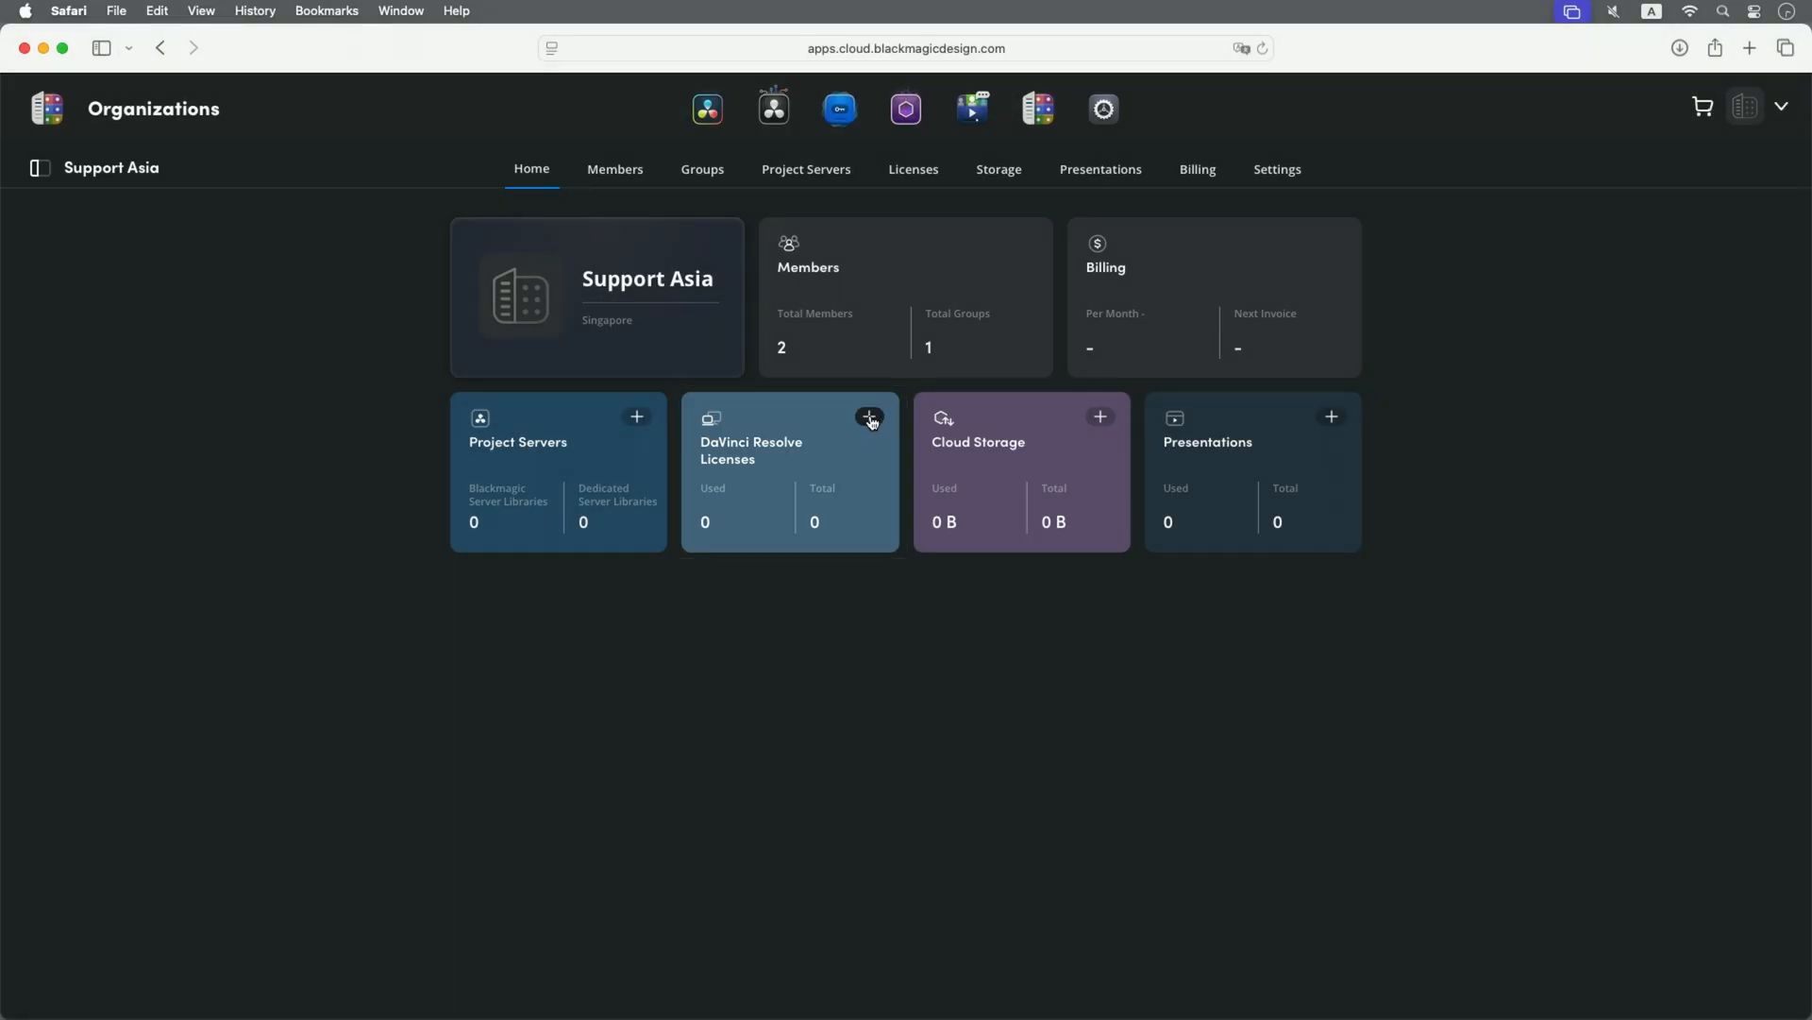
- Add one rented DaVinci Resolve Studio license at SGD $42.00 a month to the cart
{"action": "left_click", "coordinate": [868, 415]}
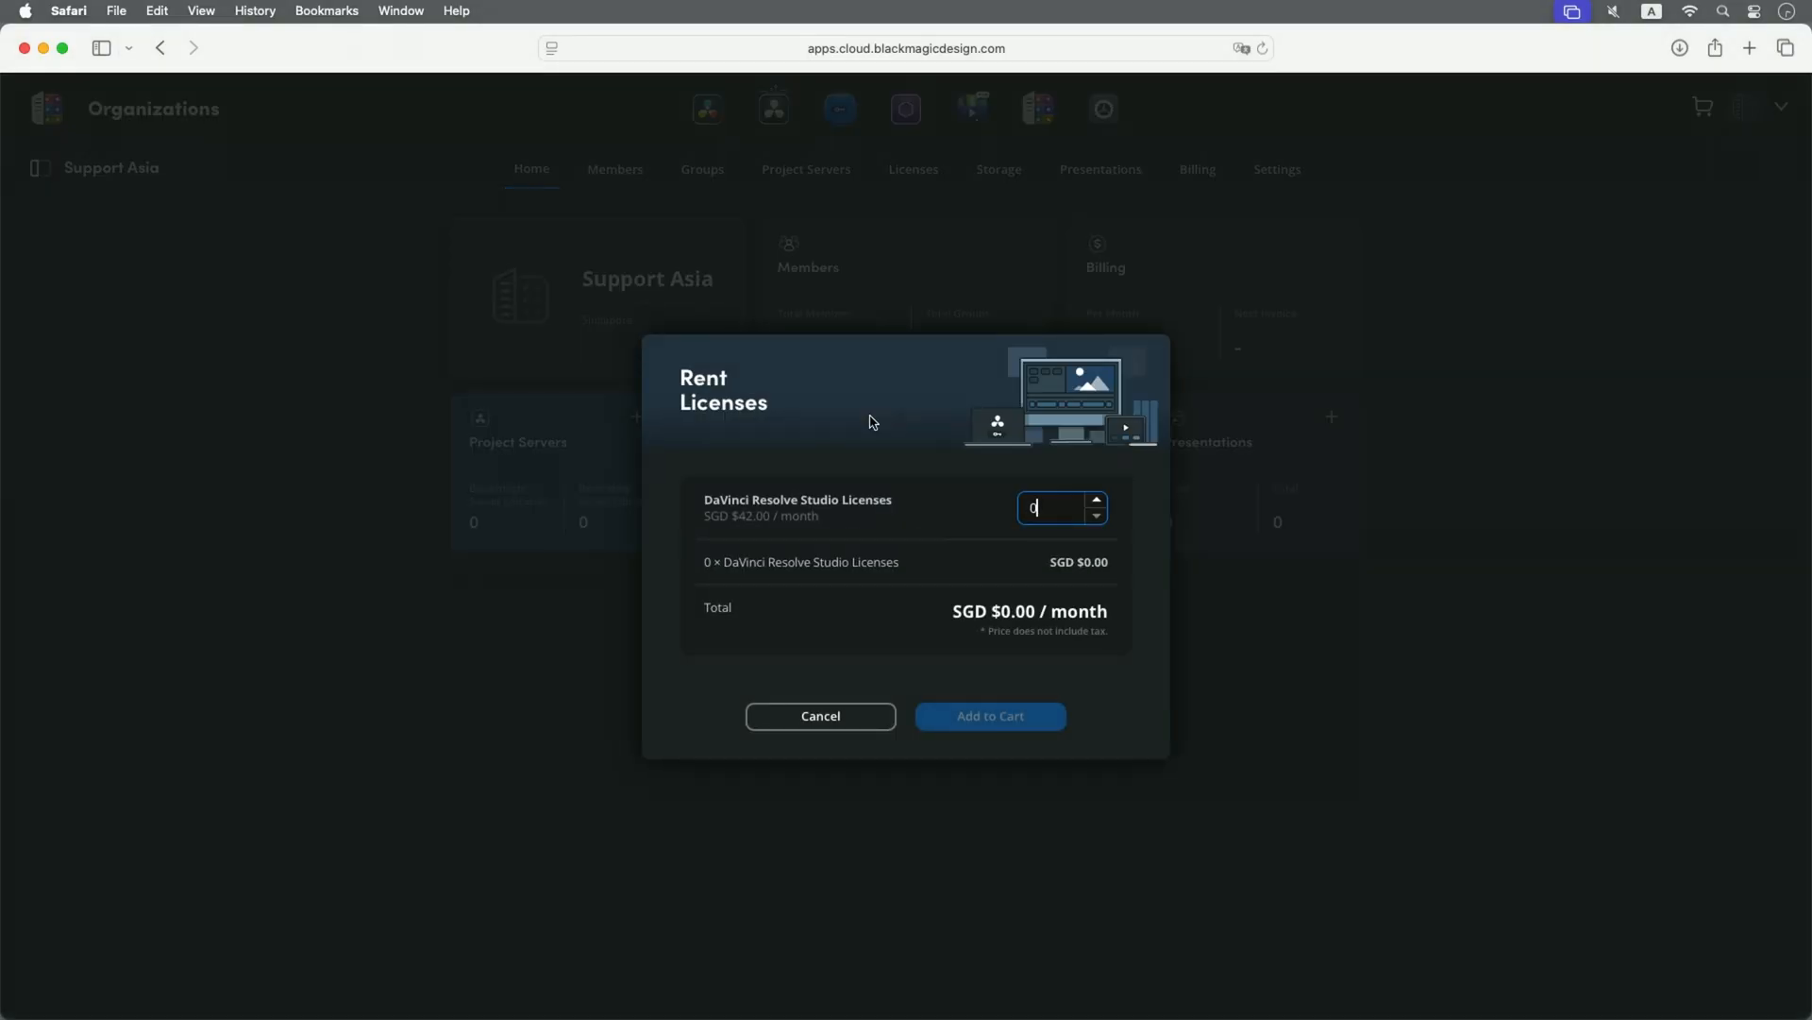
{"action": "mouse_move", "coordinate": [1069, 493]}
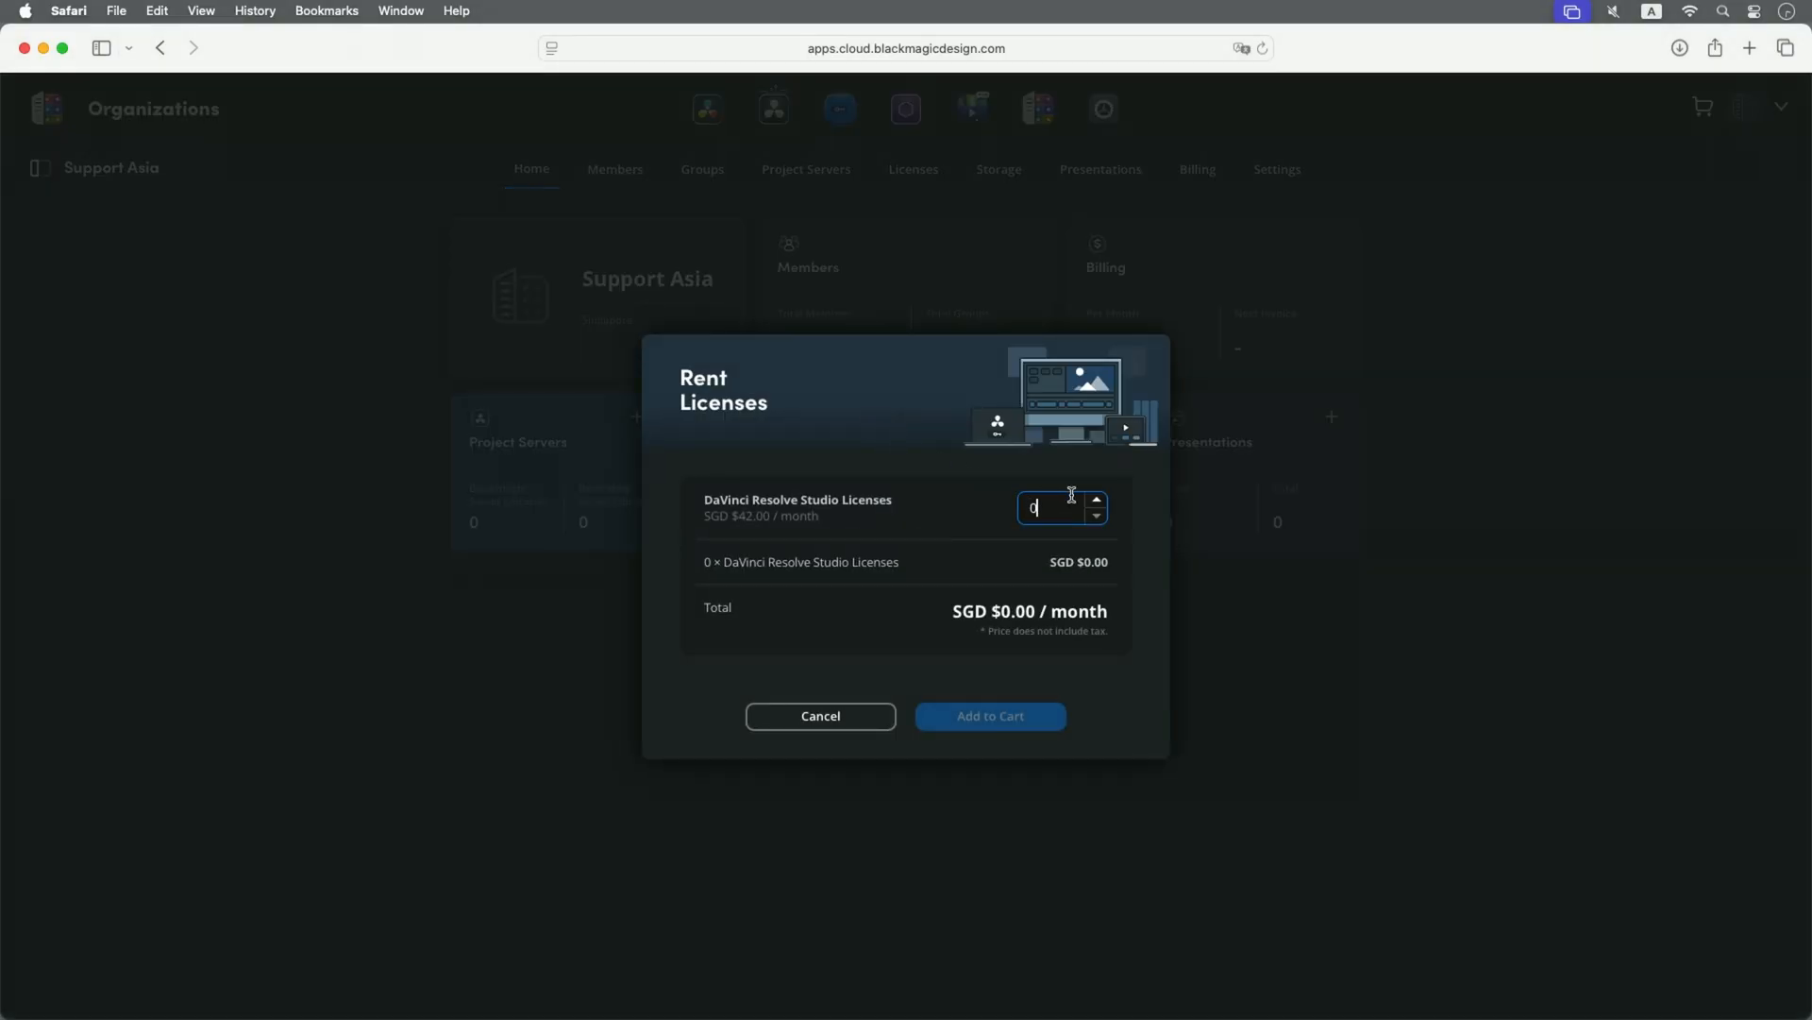
{"action": "left_click", "coordinate": [1095, 500]}
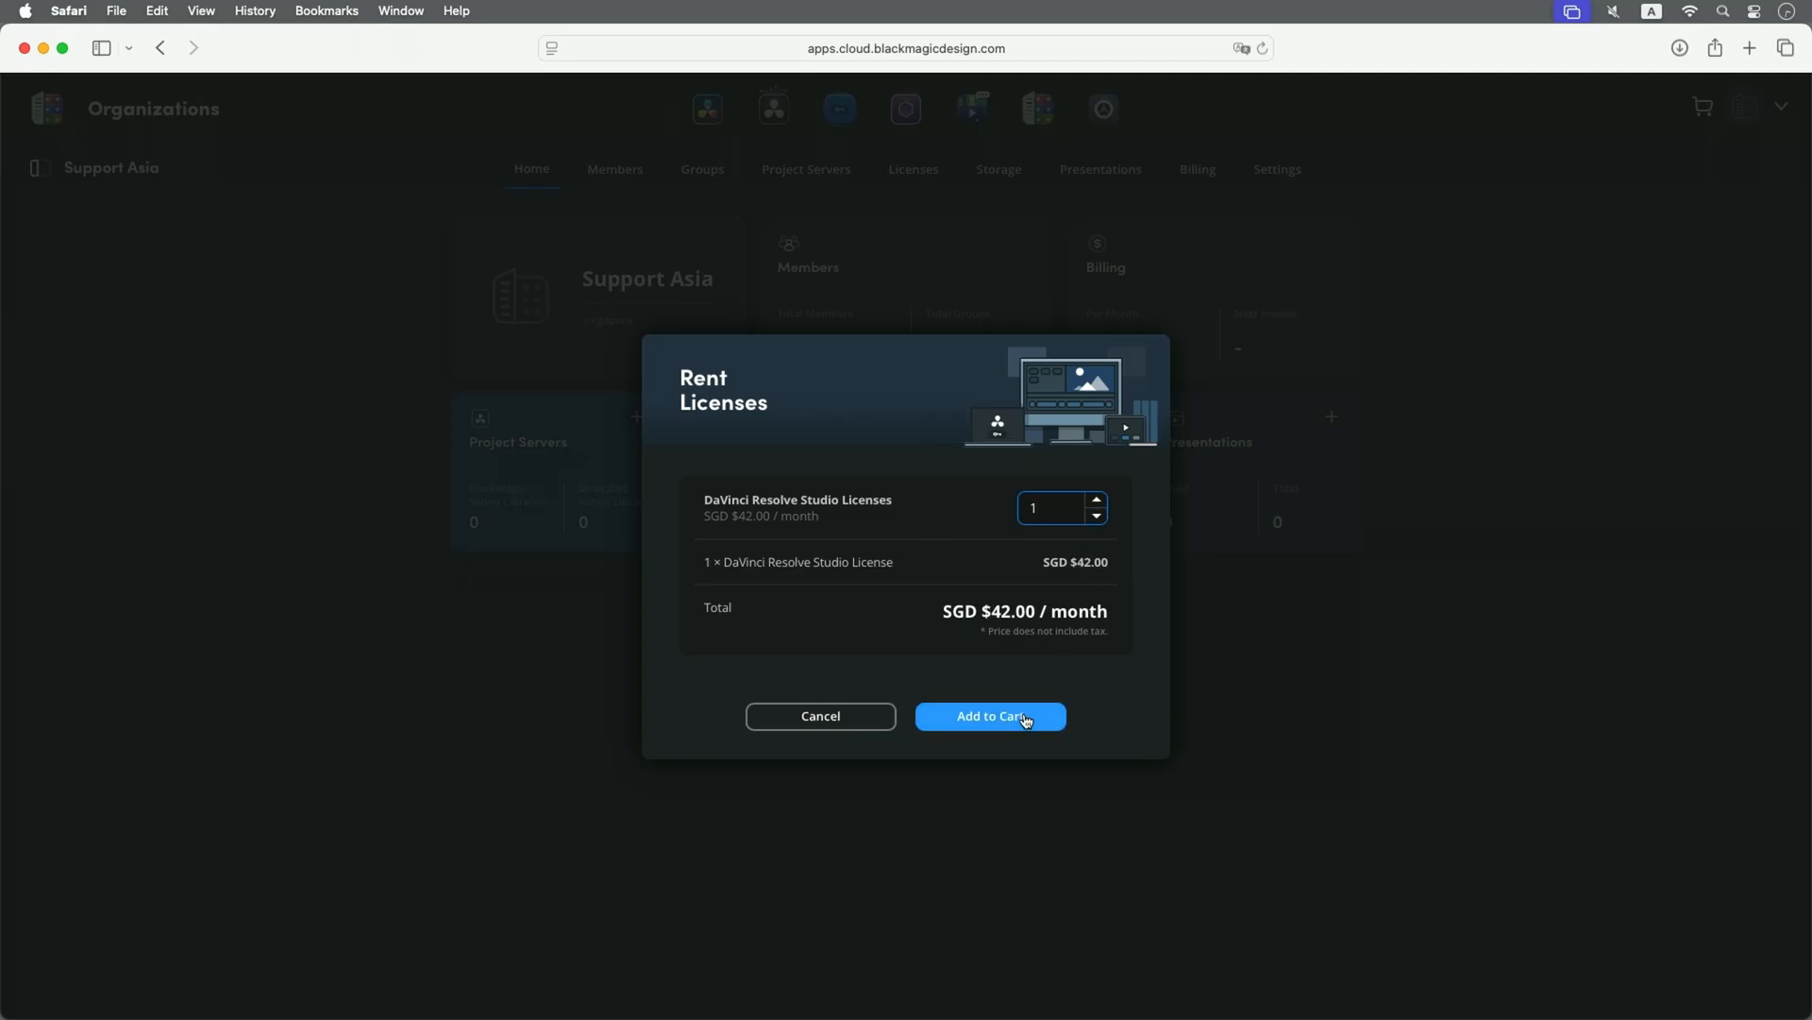
{"action": "left_click", "coordinate": [989, 715]}
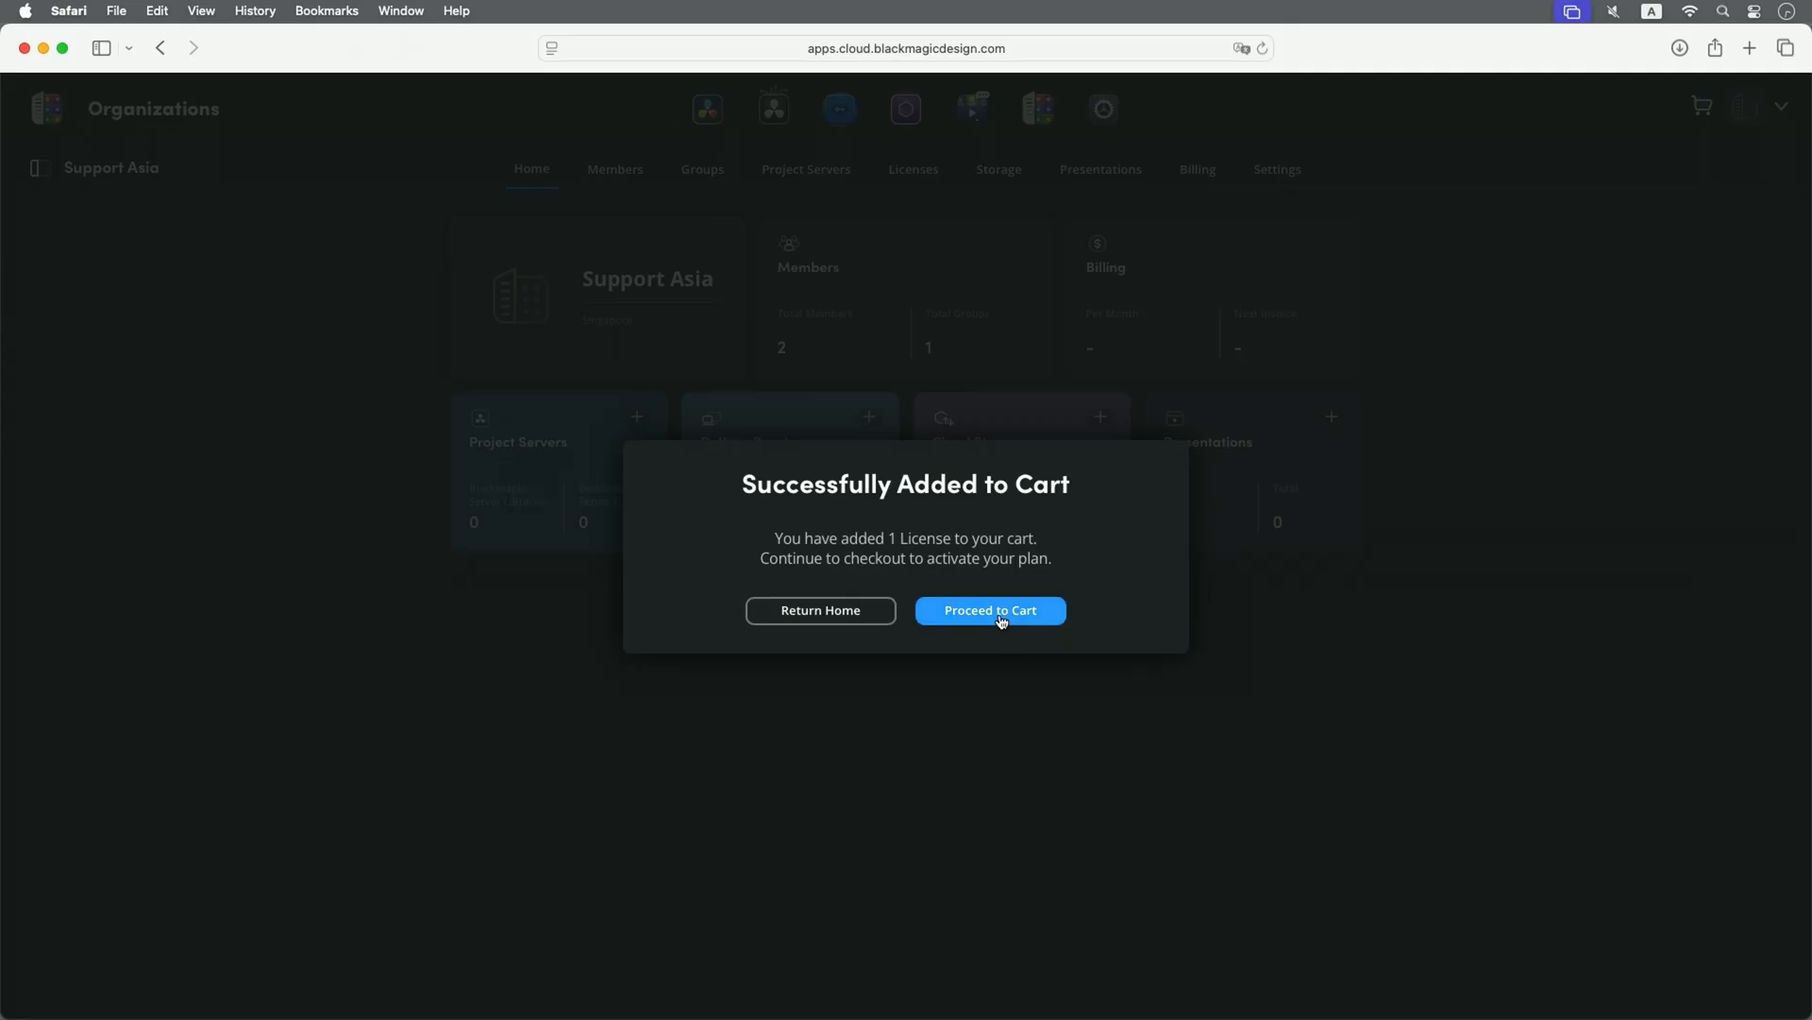
{"action": "mouse_move", "coordinate": [942, 619]}
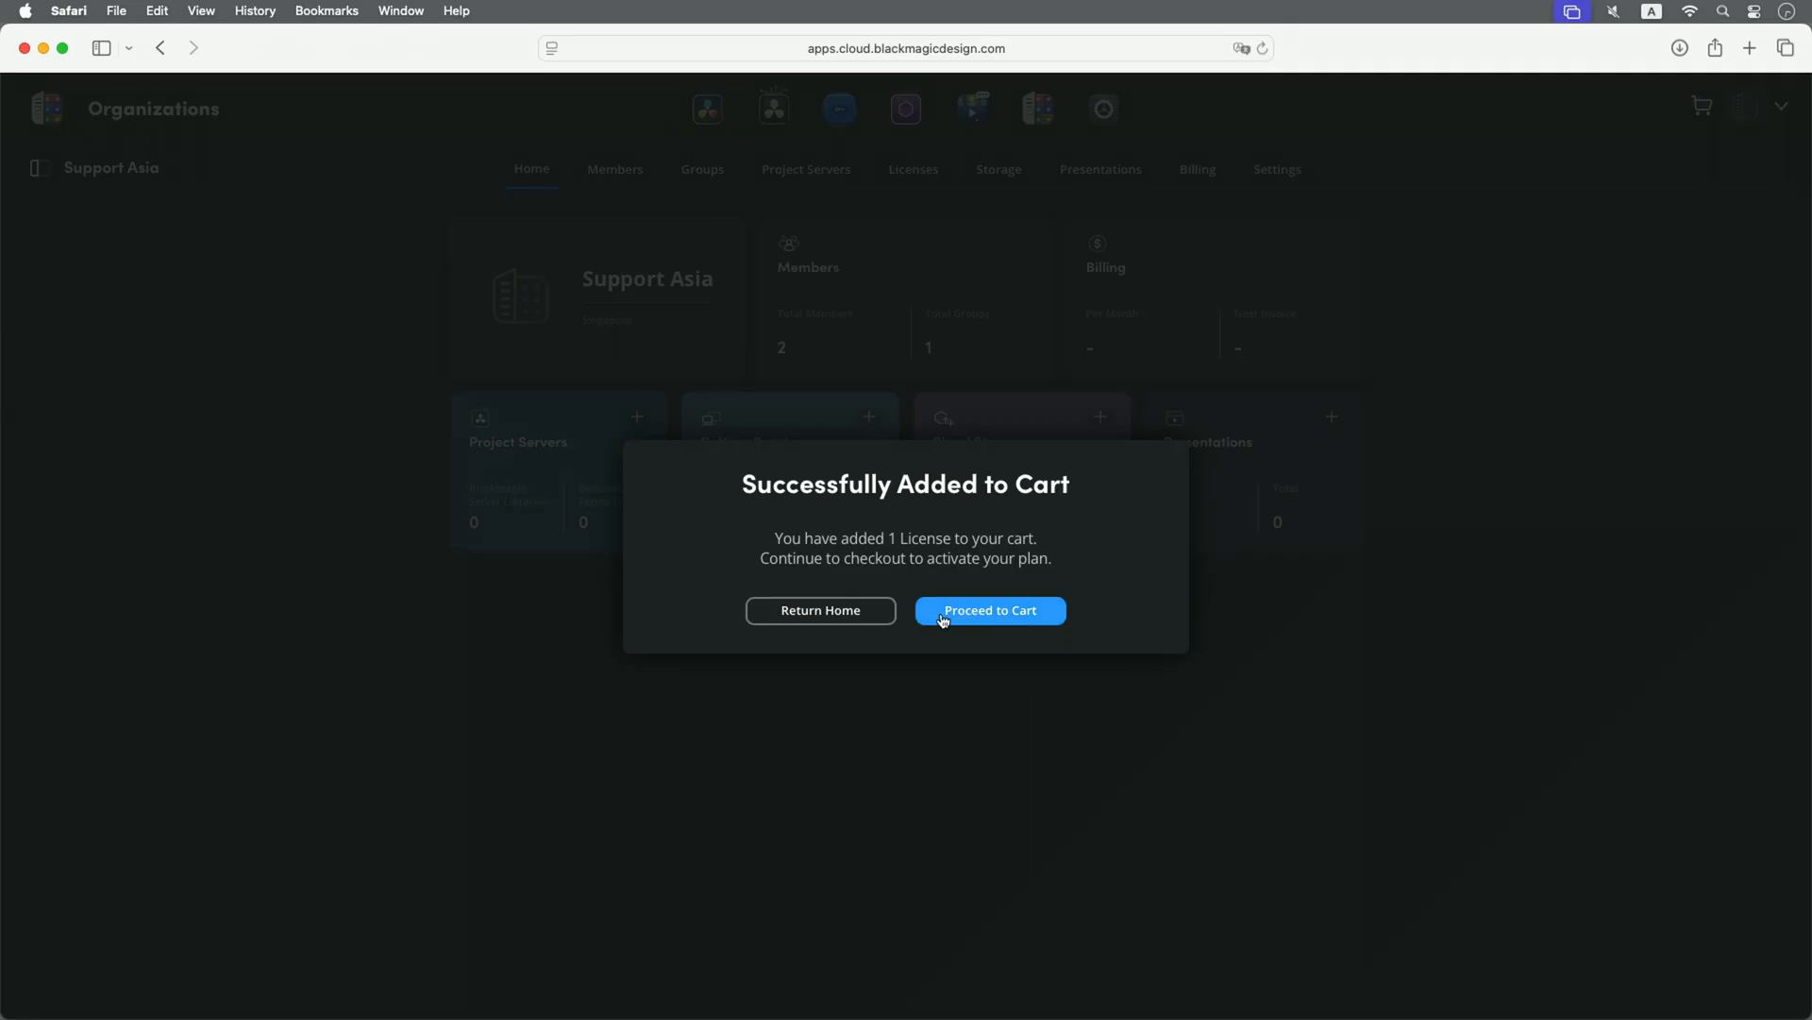
{"action": "mouse_move", "coordinate": [820, 609]}
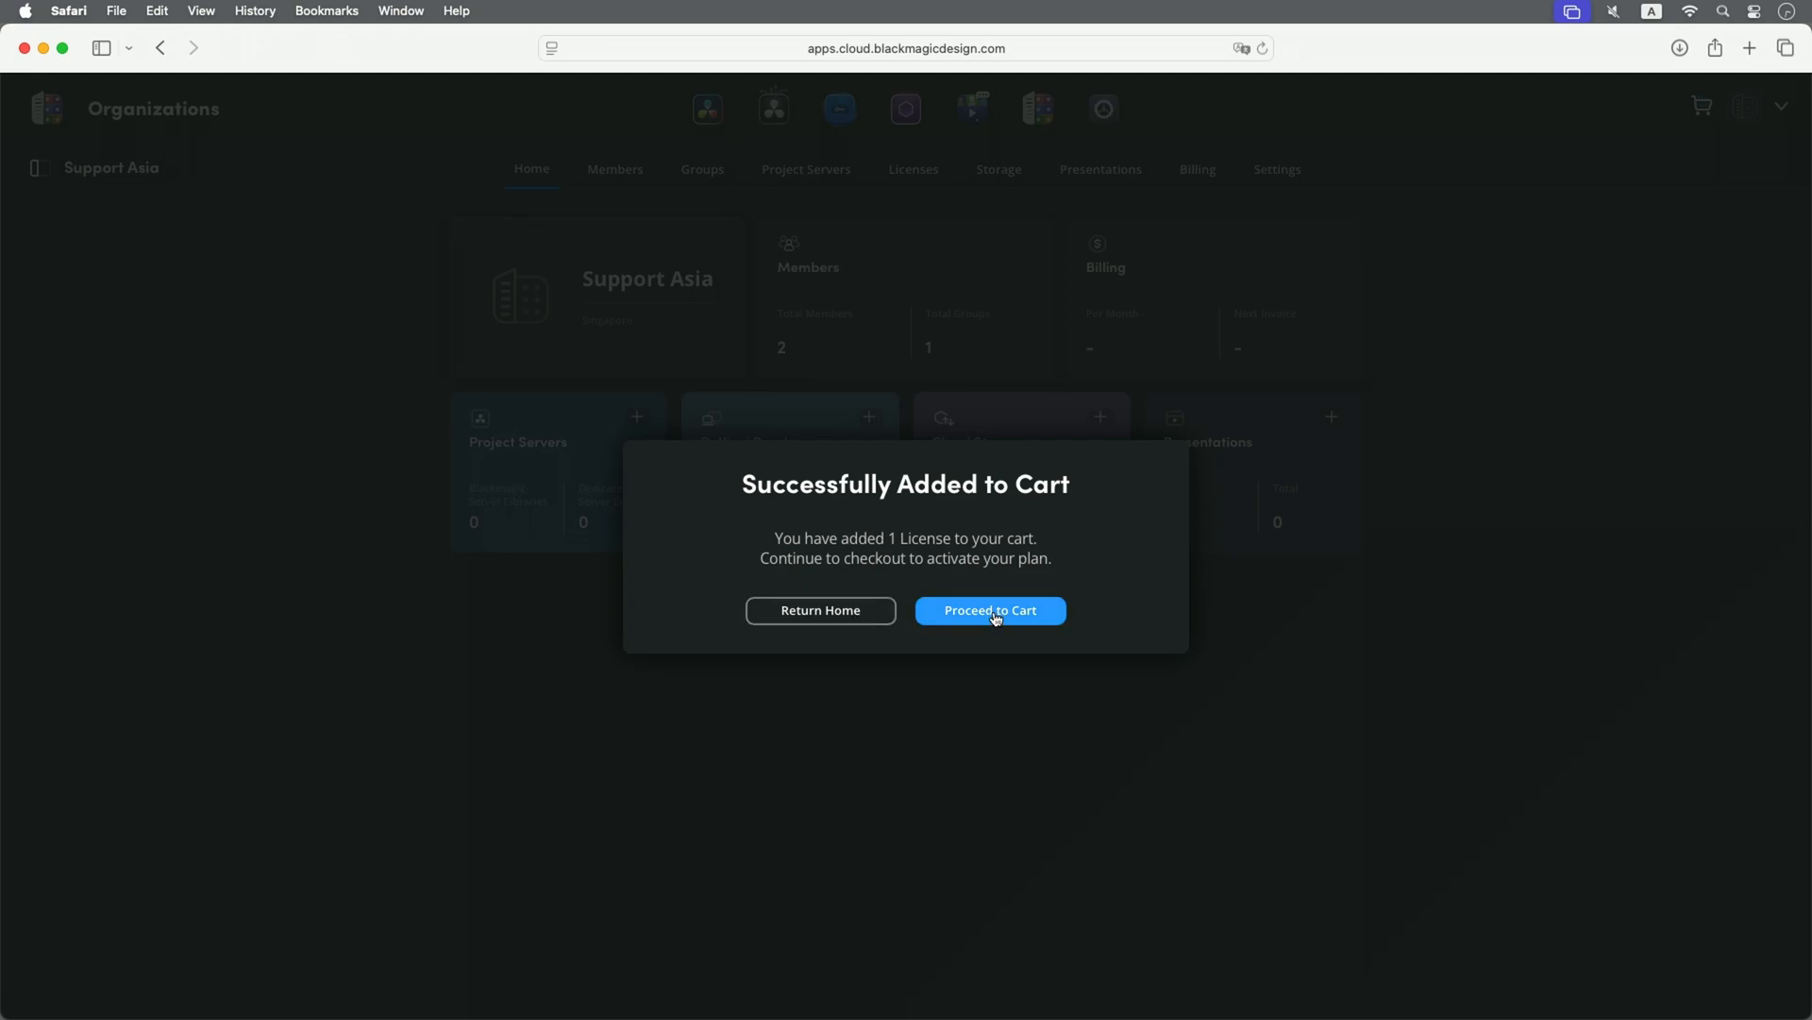
- Review the cart and pay the SGD $42.00 monthly plan with the saved card
{"action": "left_click", "coordinate": [988, 610]}
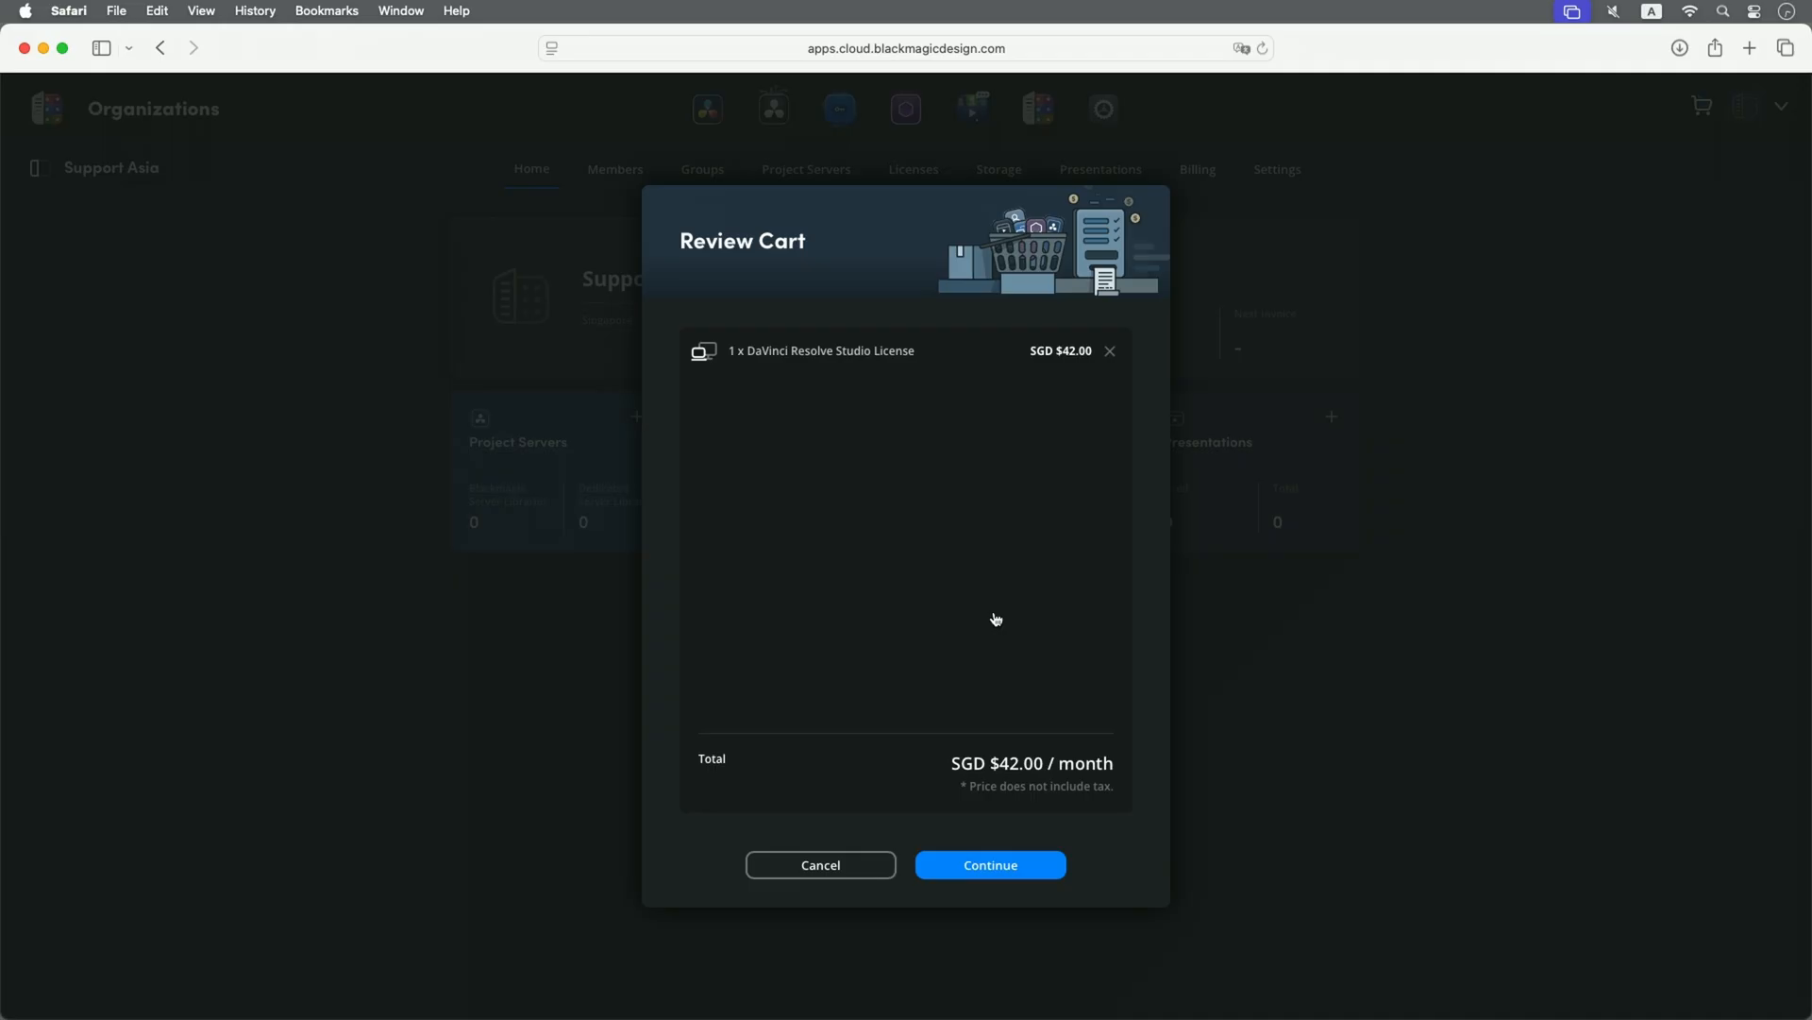
{"action": "left_click", "coordinate": [990, 865]}
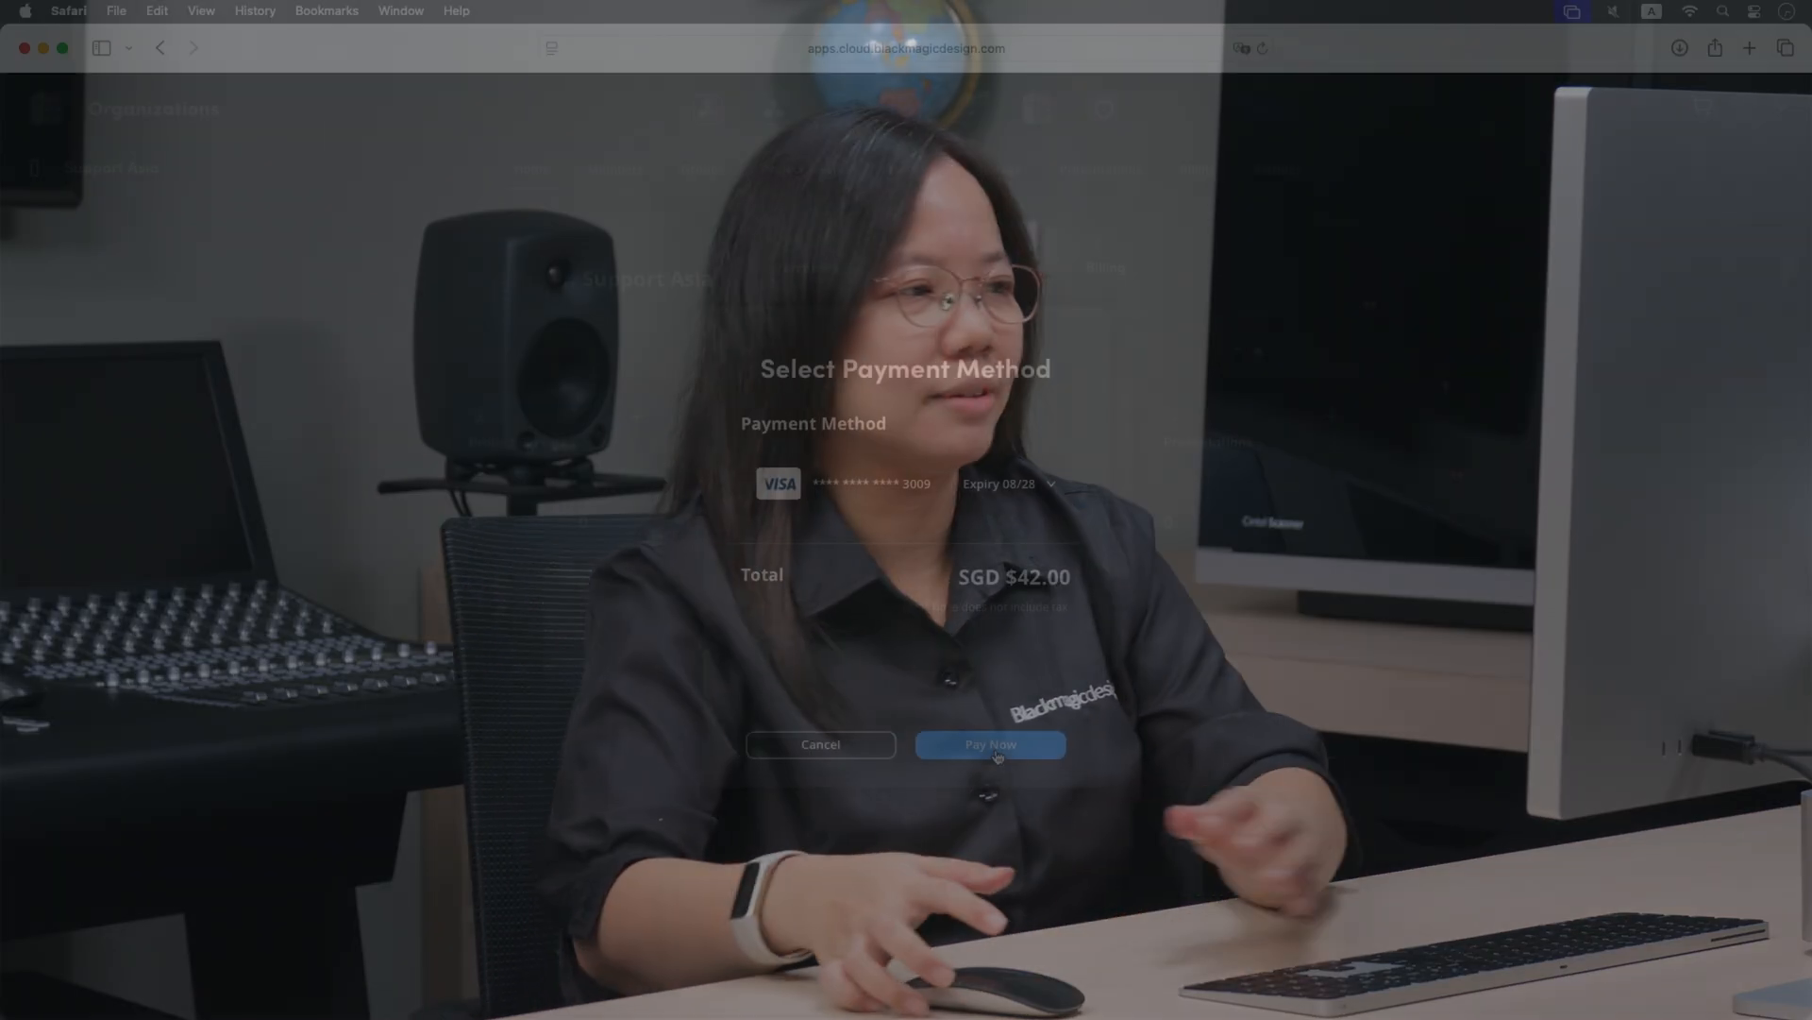
{"action": "left_click", "coordinate": [989, 743]}
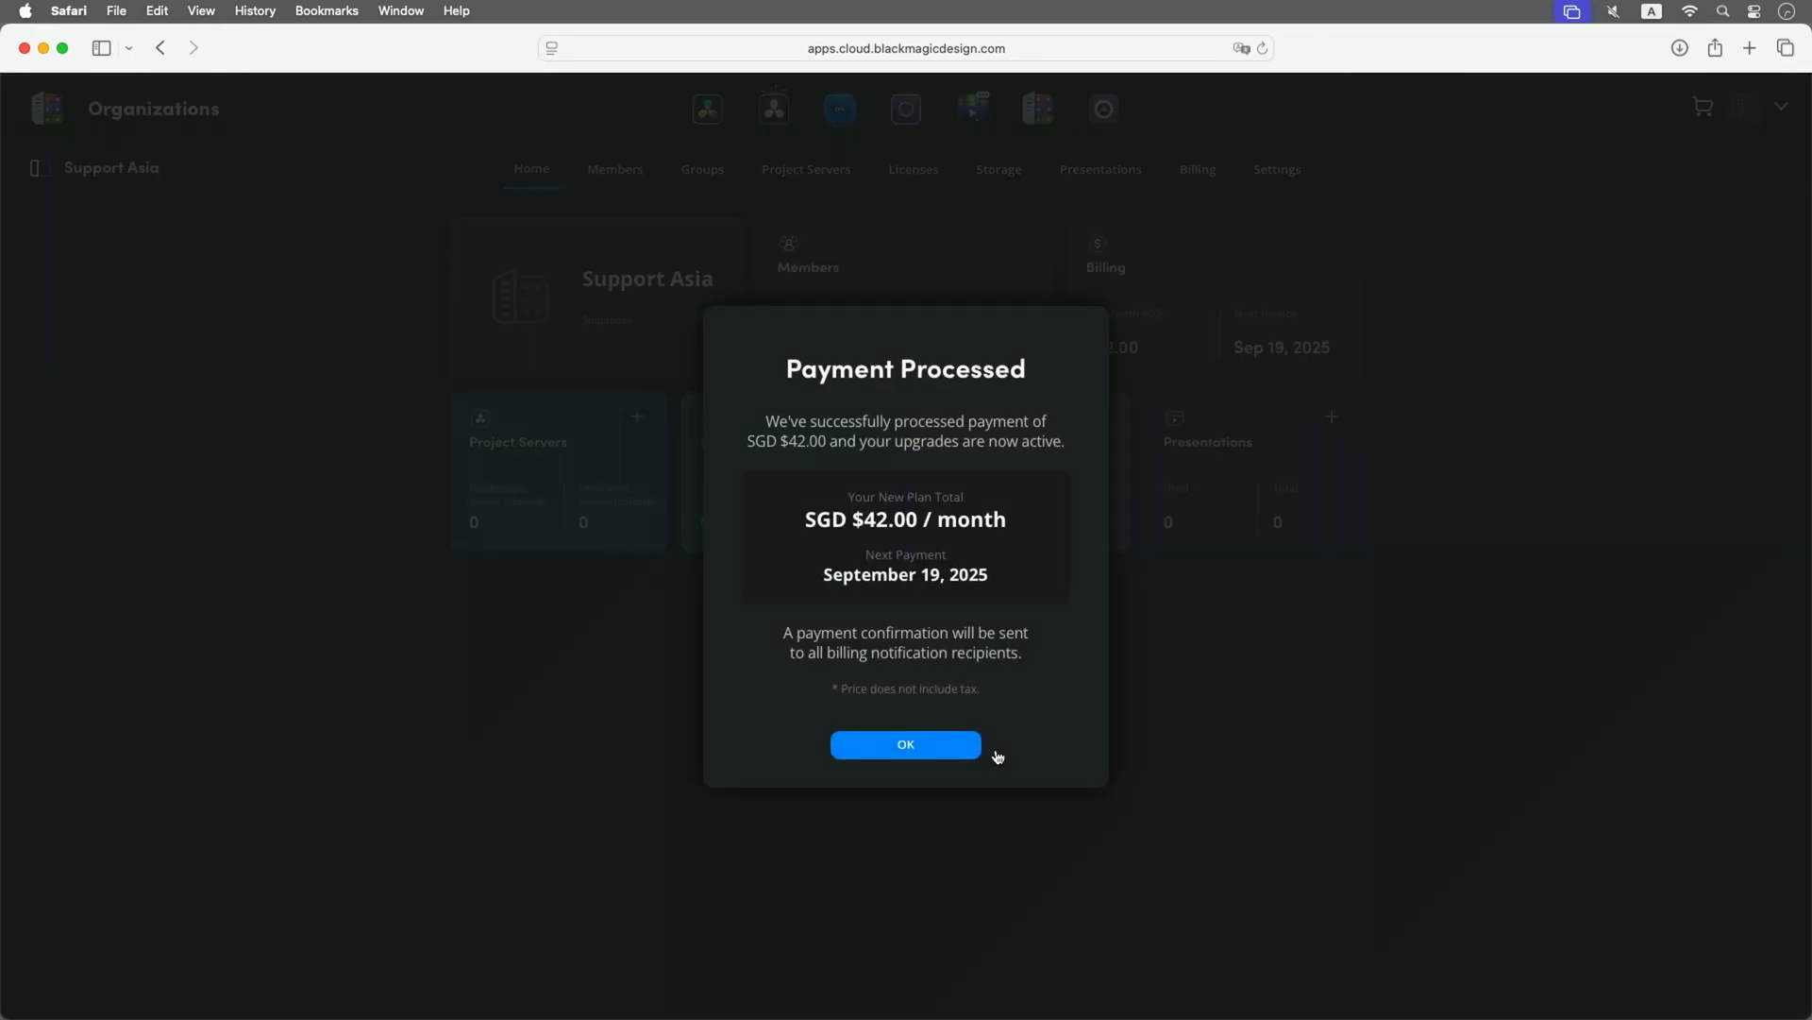
{"action": "mouse_move", "coordinate": [905, 744]}
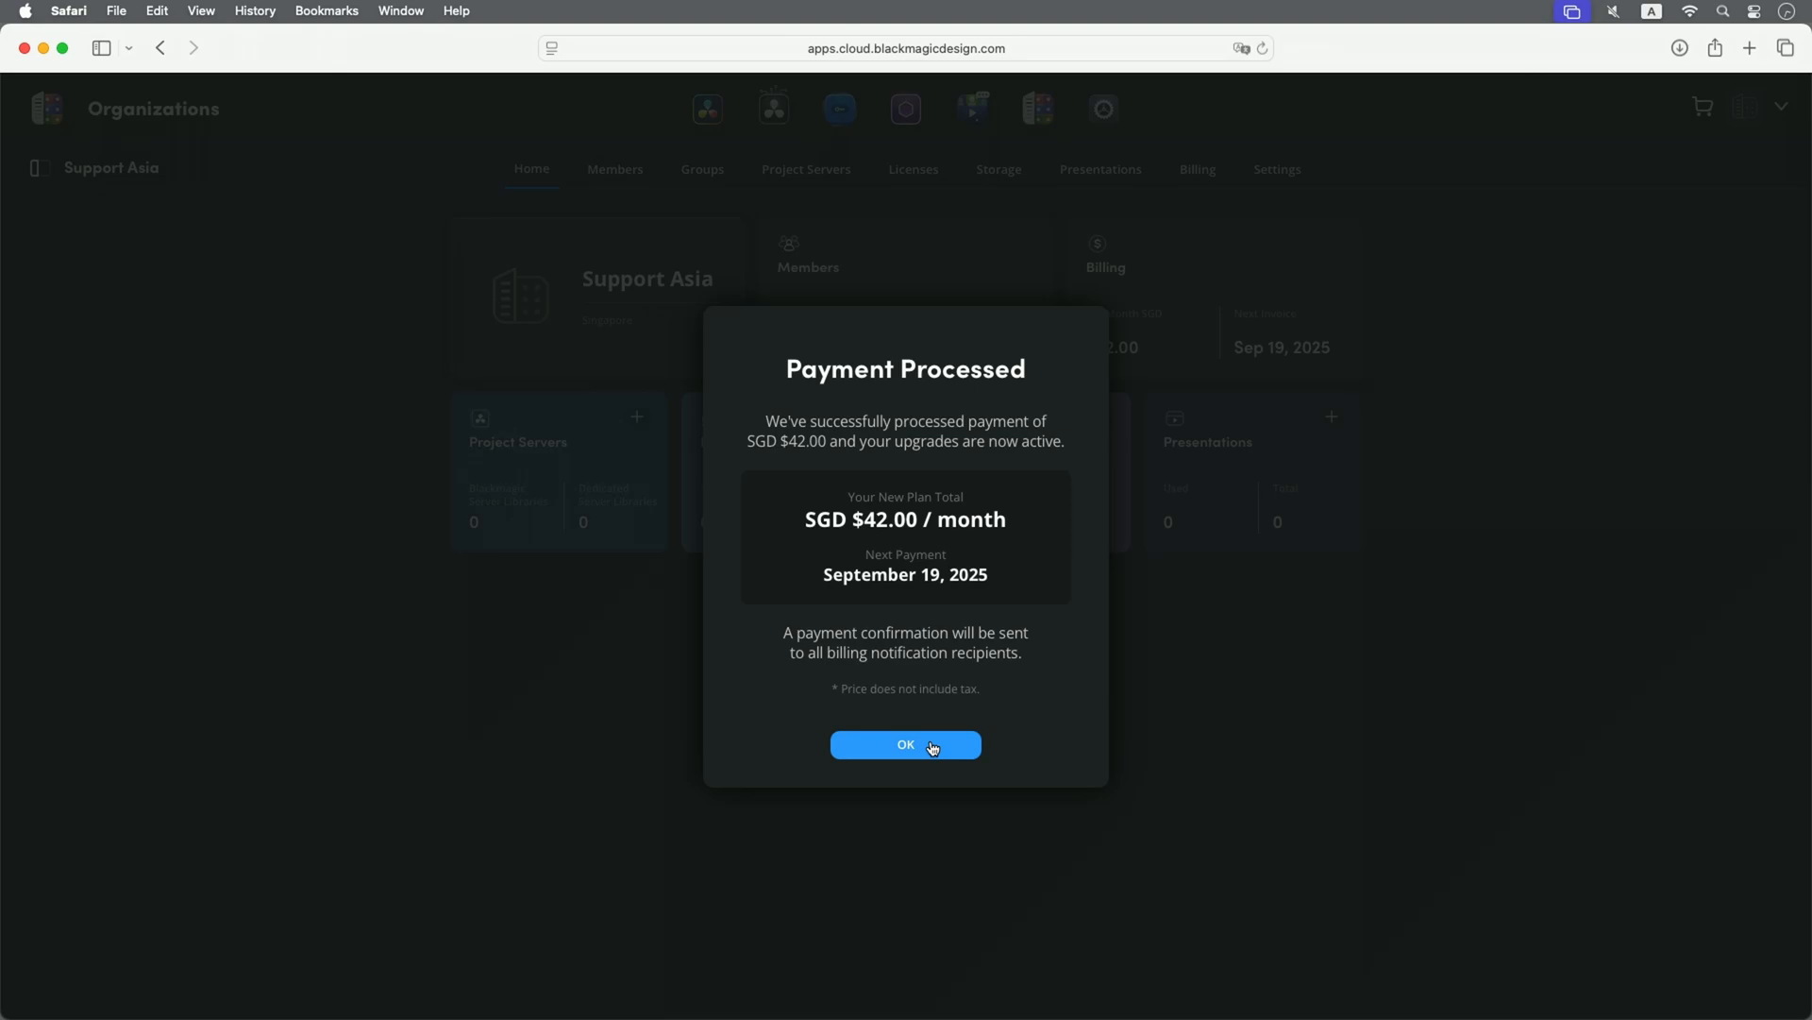
- Dismiss the payment confirmation and open License Manager from the Licenses overview
{"action": "left_click", "coordinate": [904, 743]}
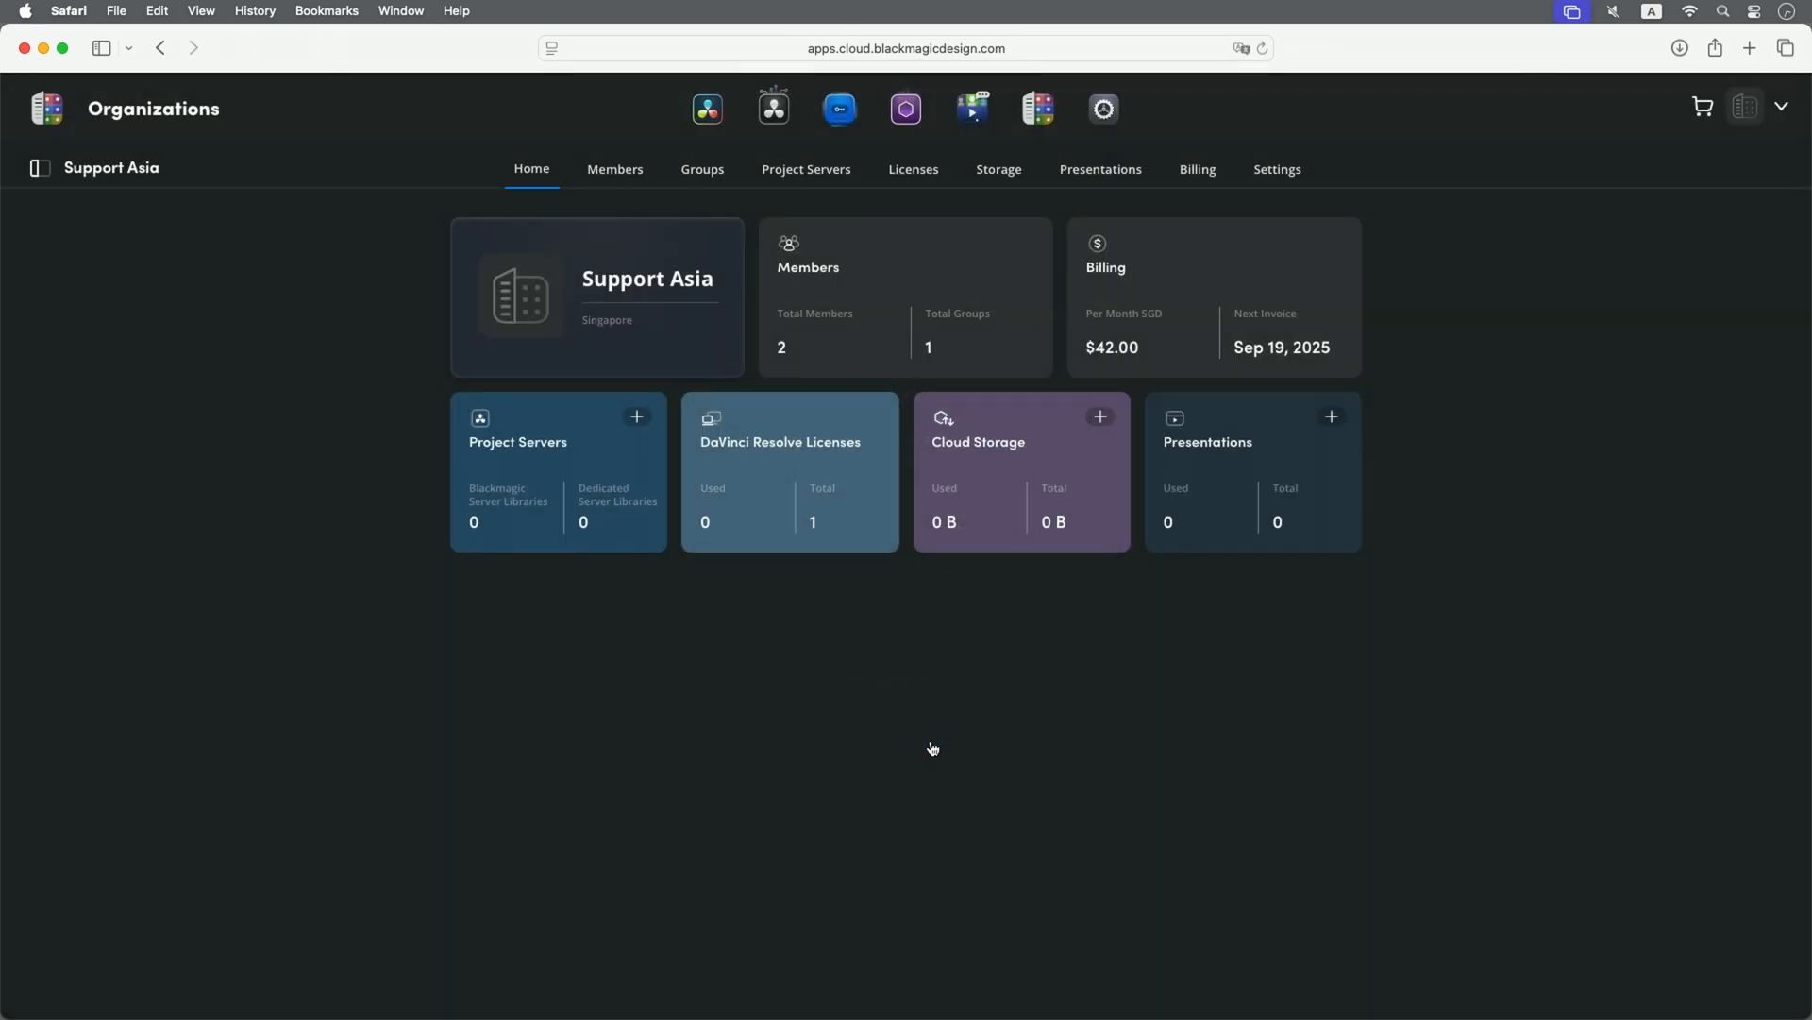
{"action": "mouse_move", "coordinate": [1095, 534]}
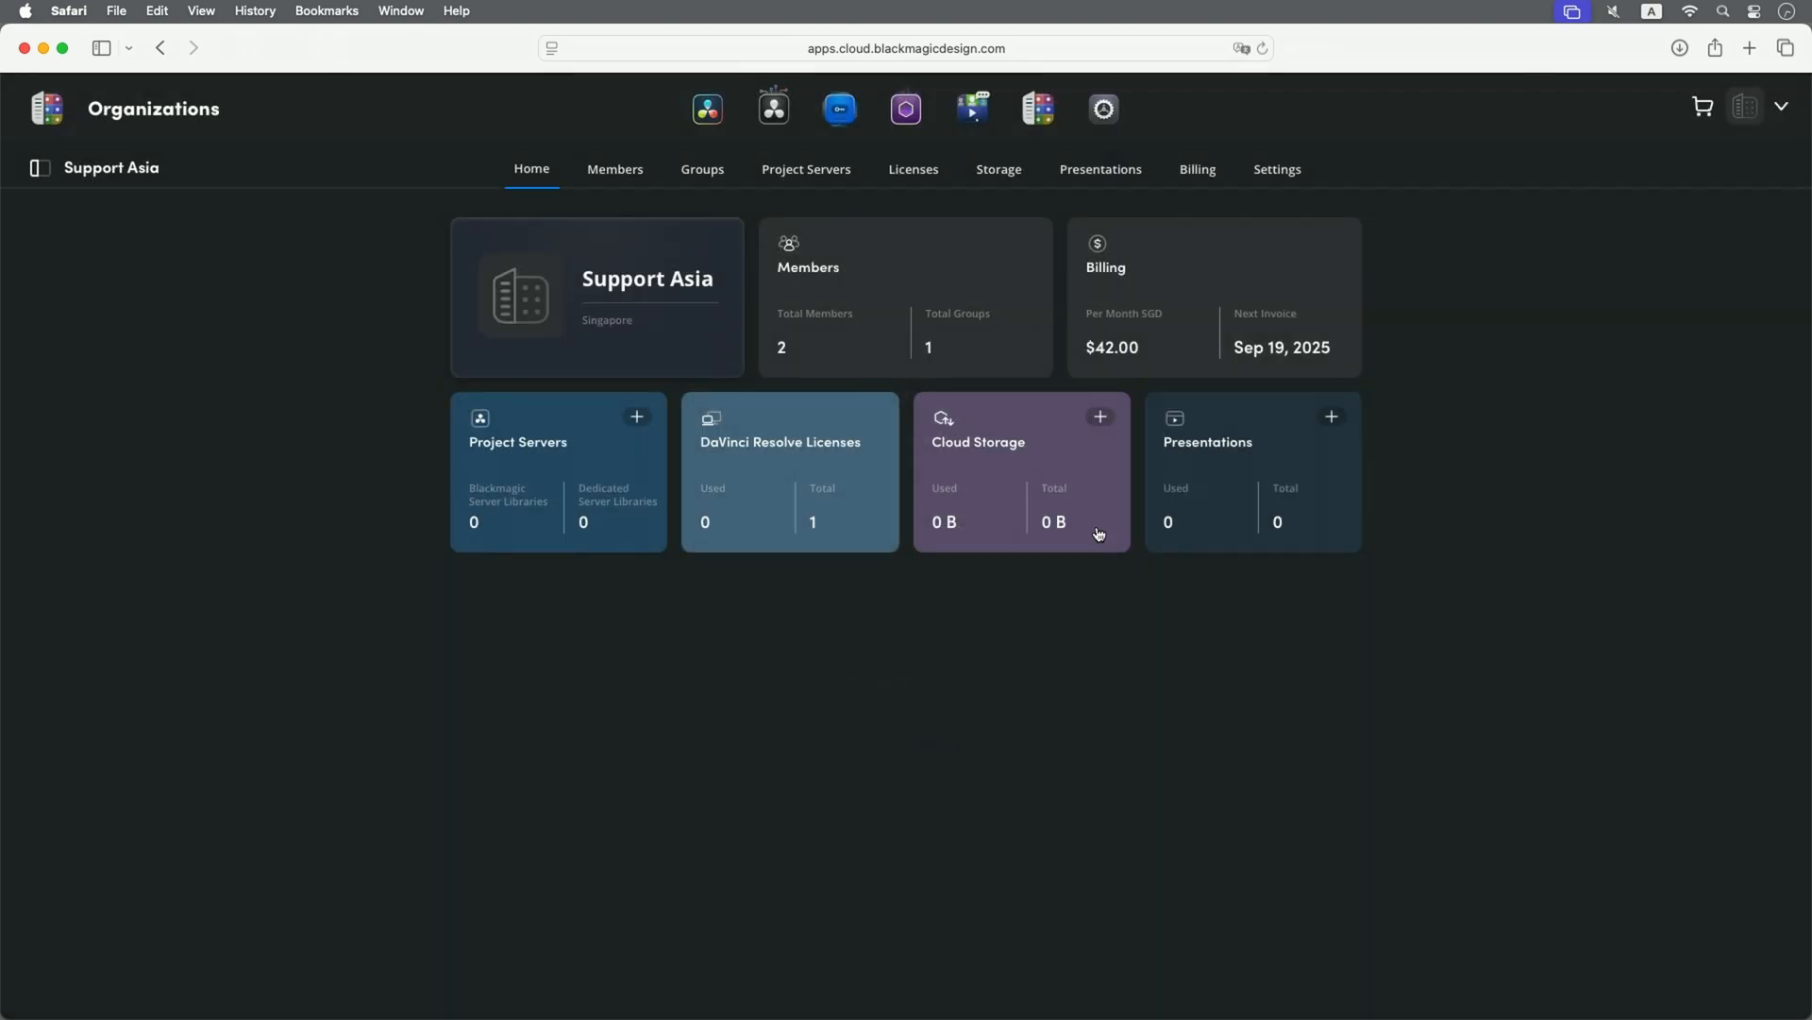
{"action": "left_click", "coordinate": [914, 168]}
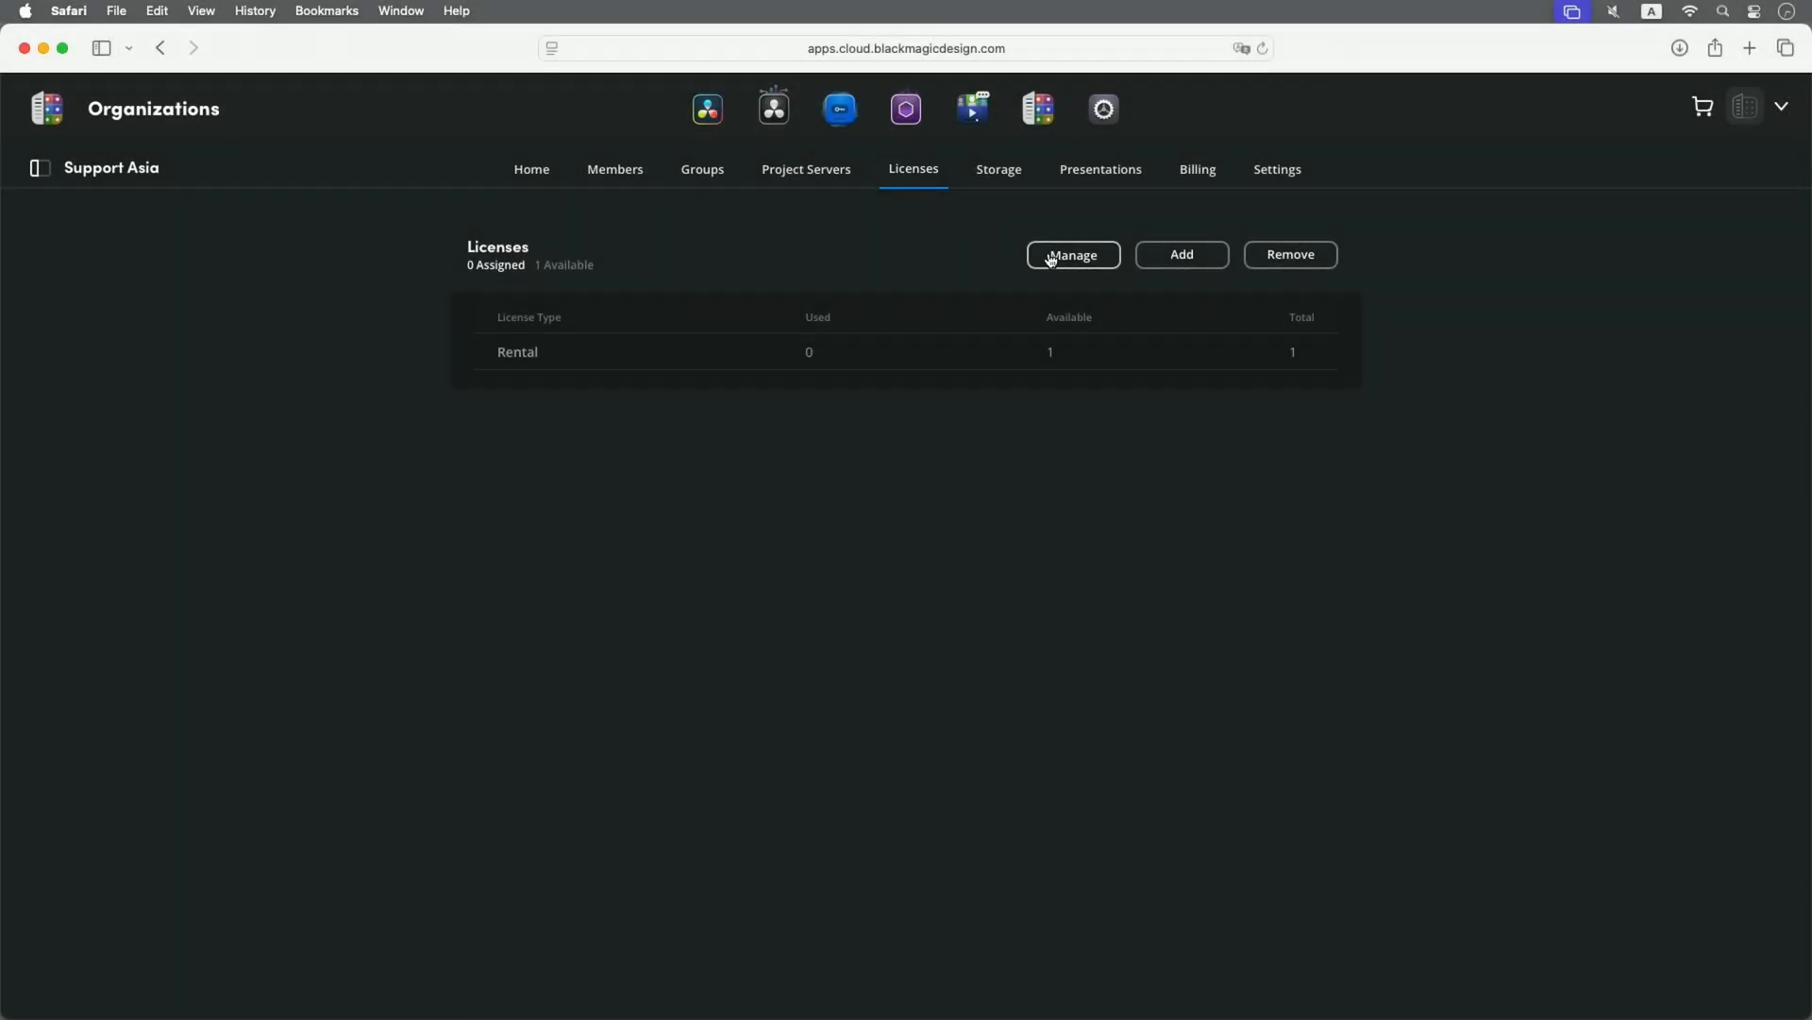
{"action": "left_click", "coordinate": [1072, 254]}
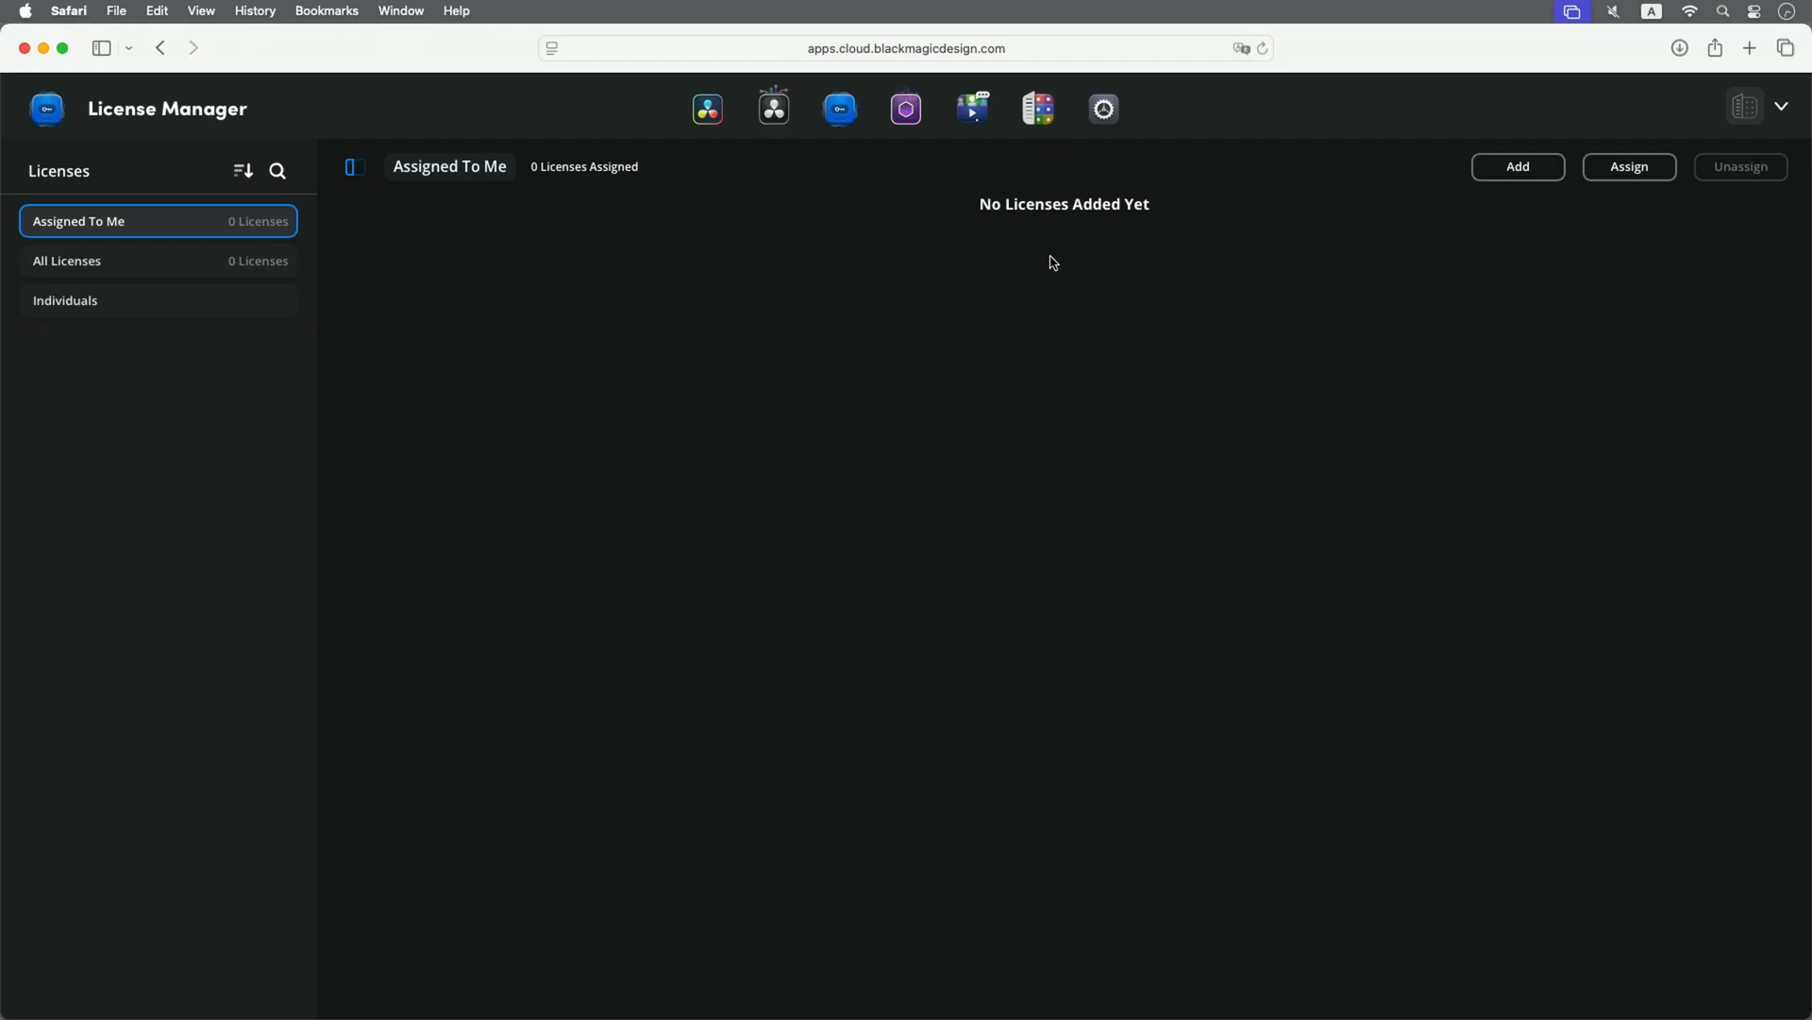
{"action": "left_click", "coordinate": [838, 108]}
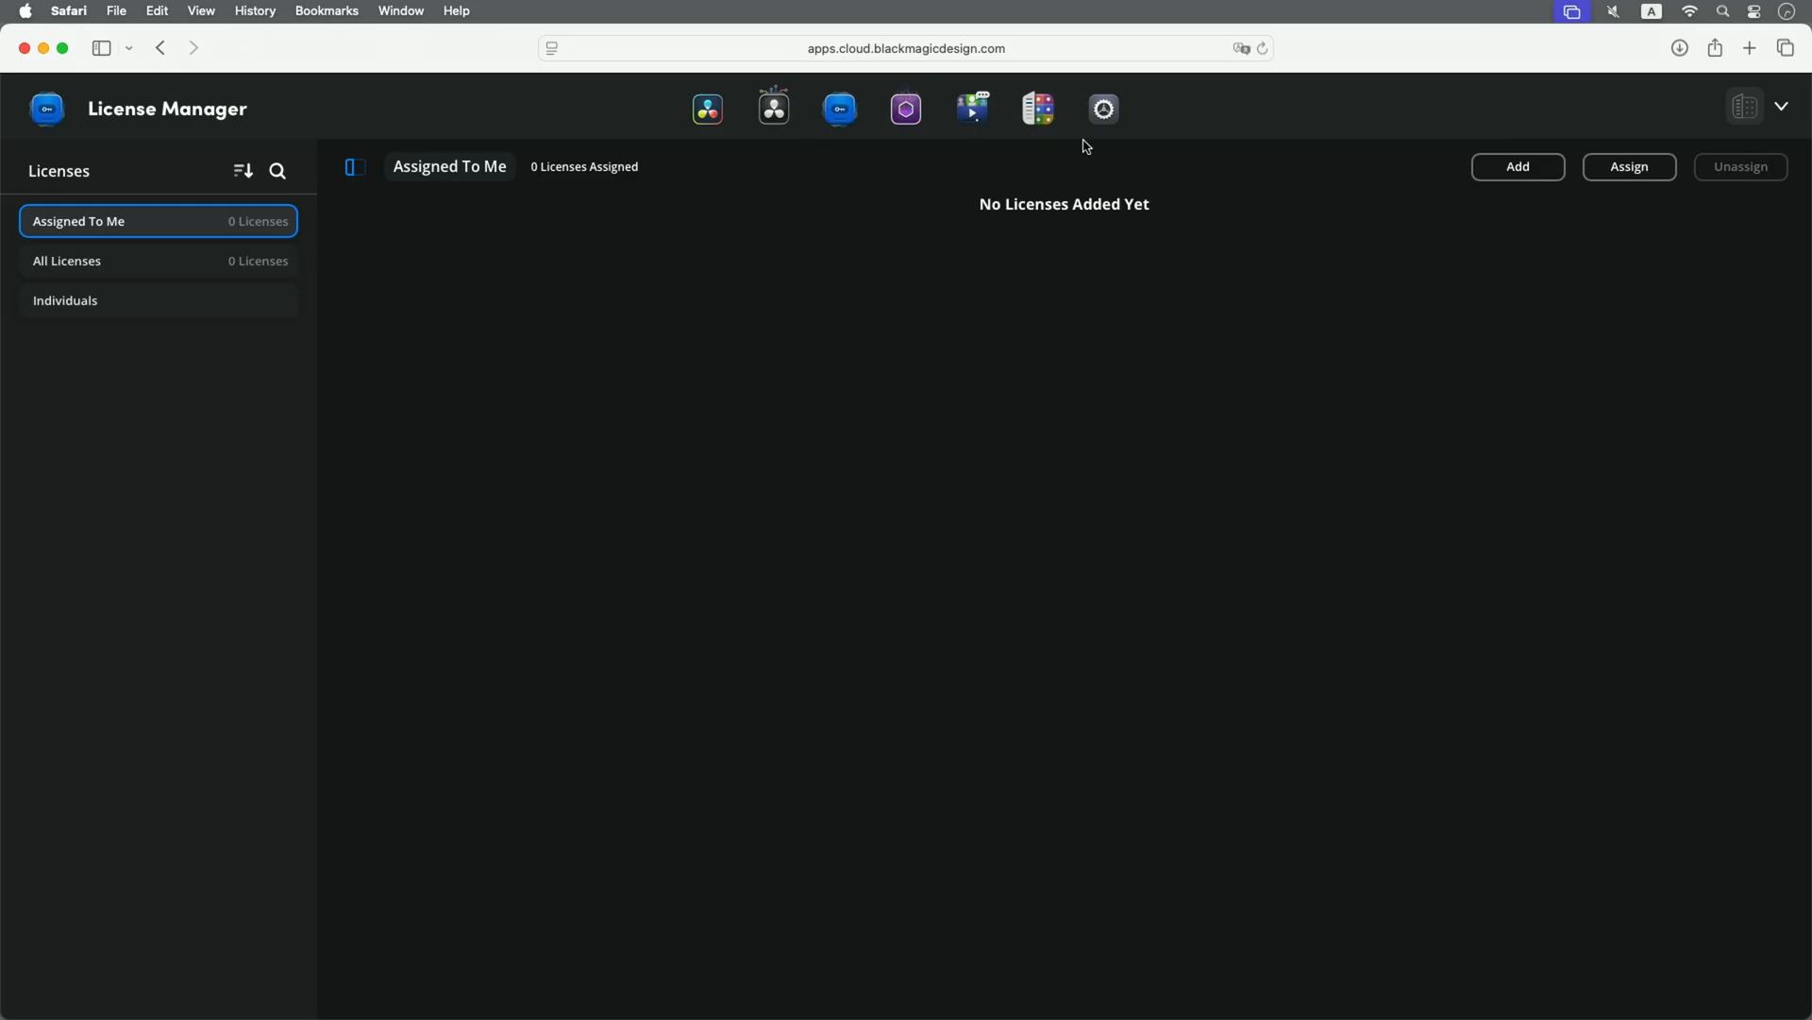
{"action": "left_click", "coordinate": [1627, 166]}
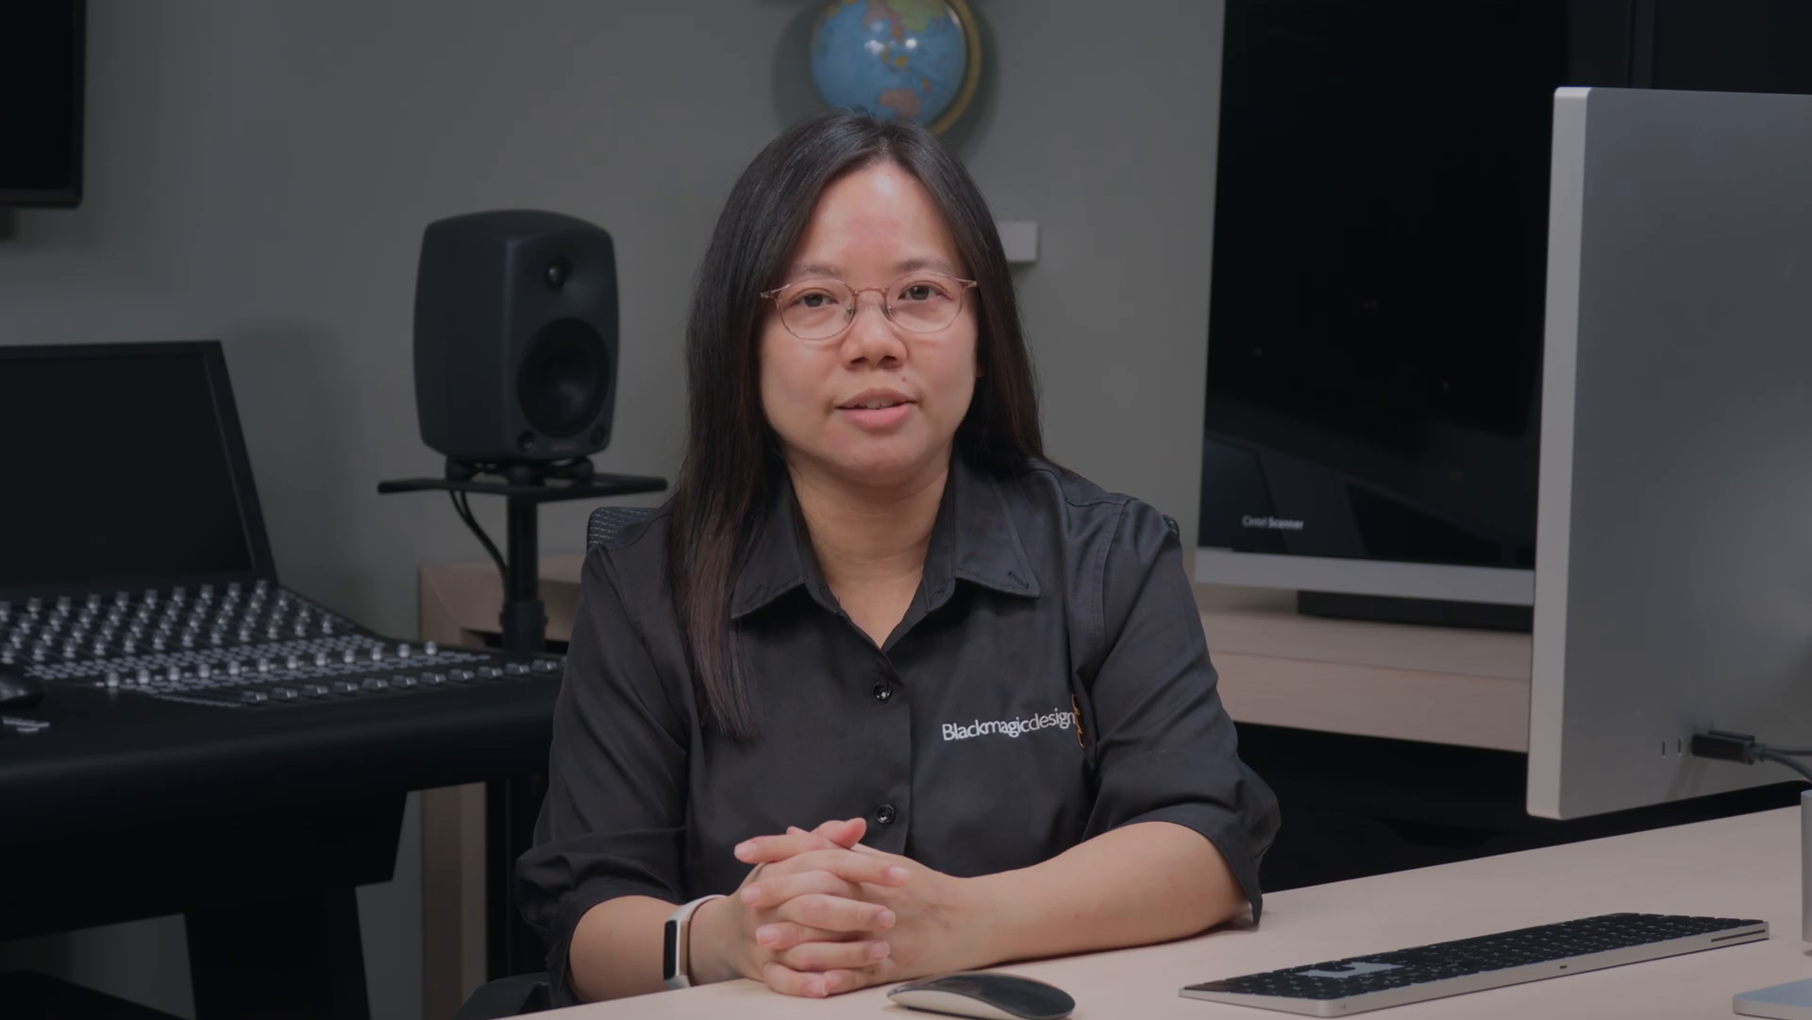
- Assign 1 license to the Support Asia member found by searching 'suppo'
{"action": "left_click", "coordinate": [1629, 166]}
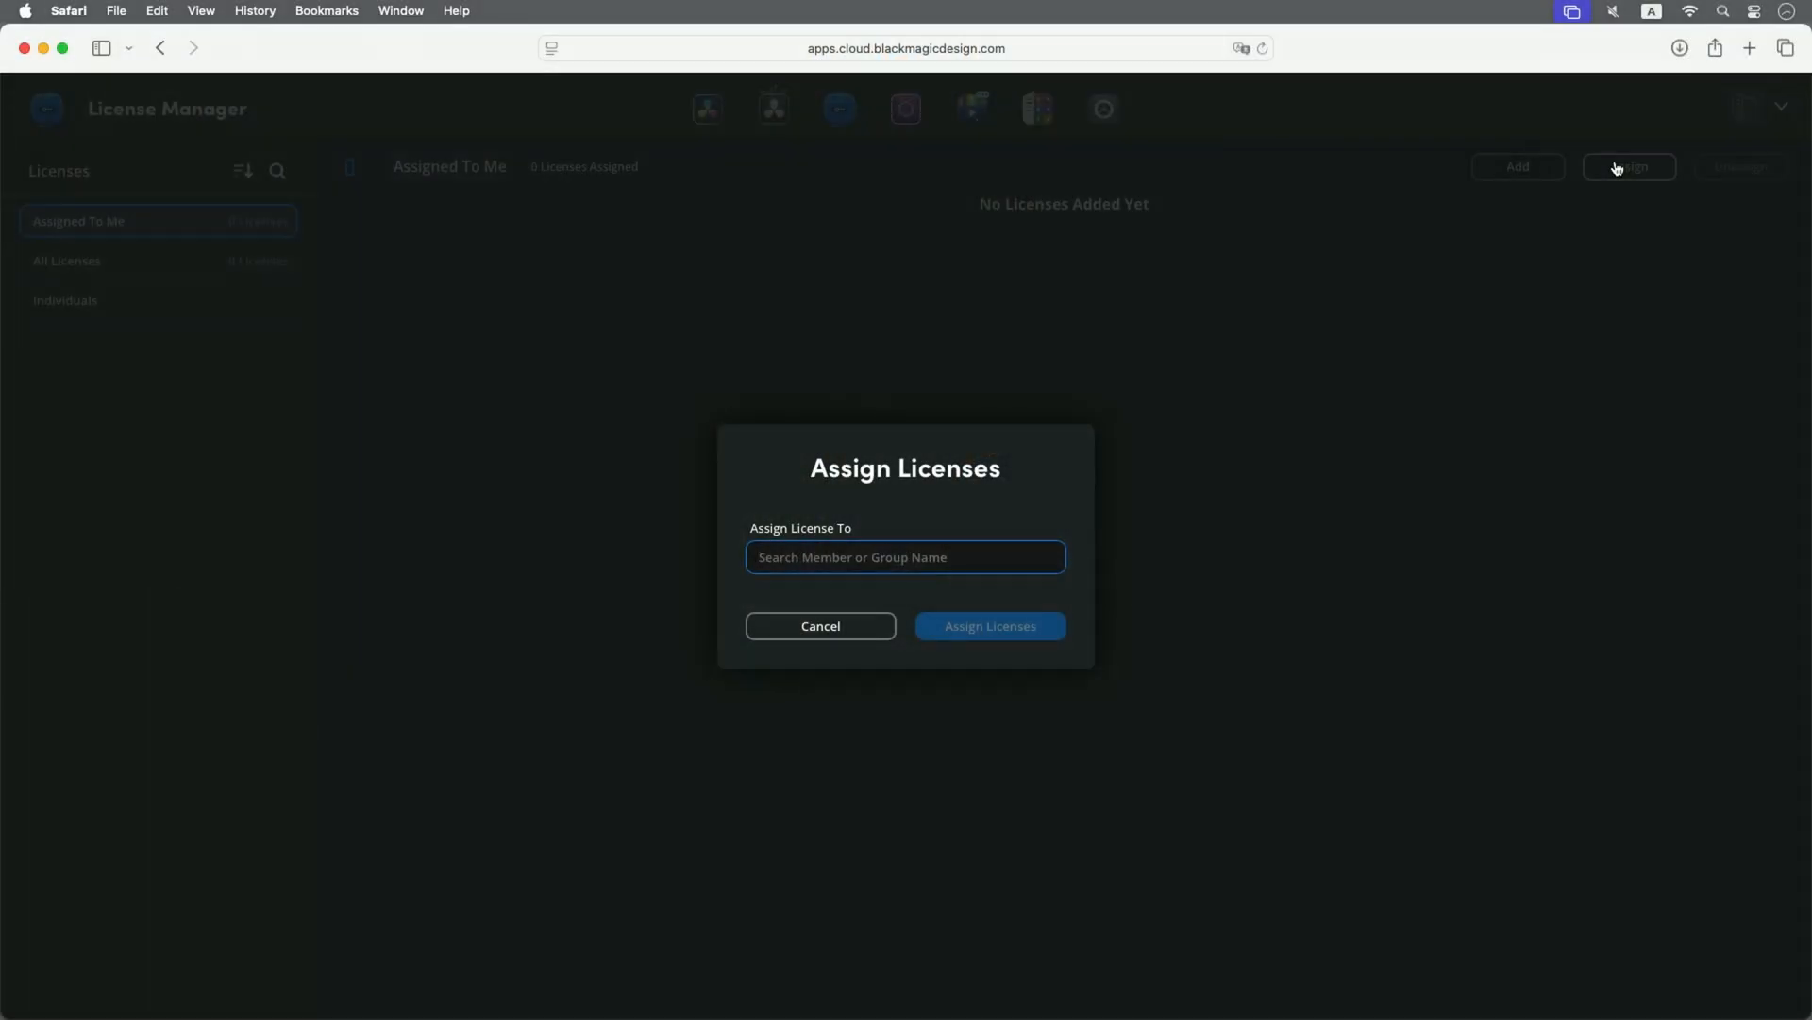
{"action": "left_click", "coordinate": [904, 555]}
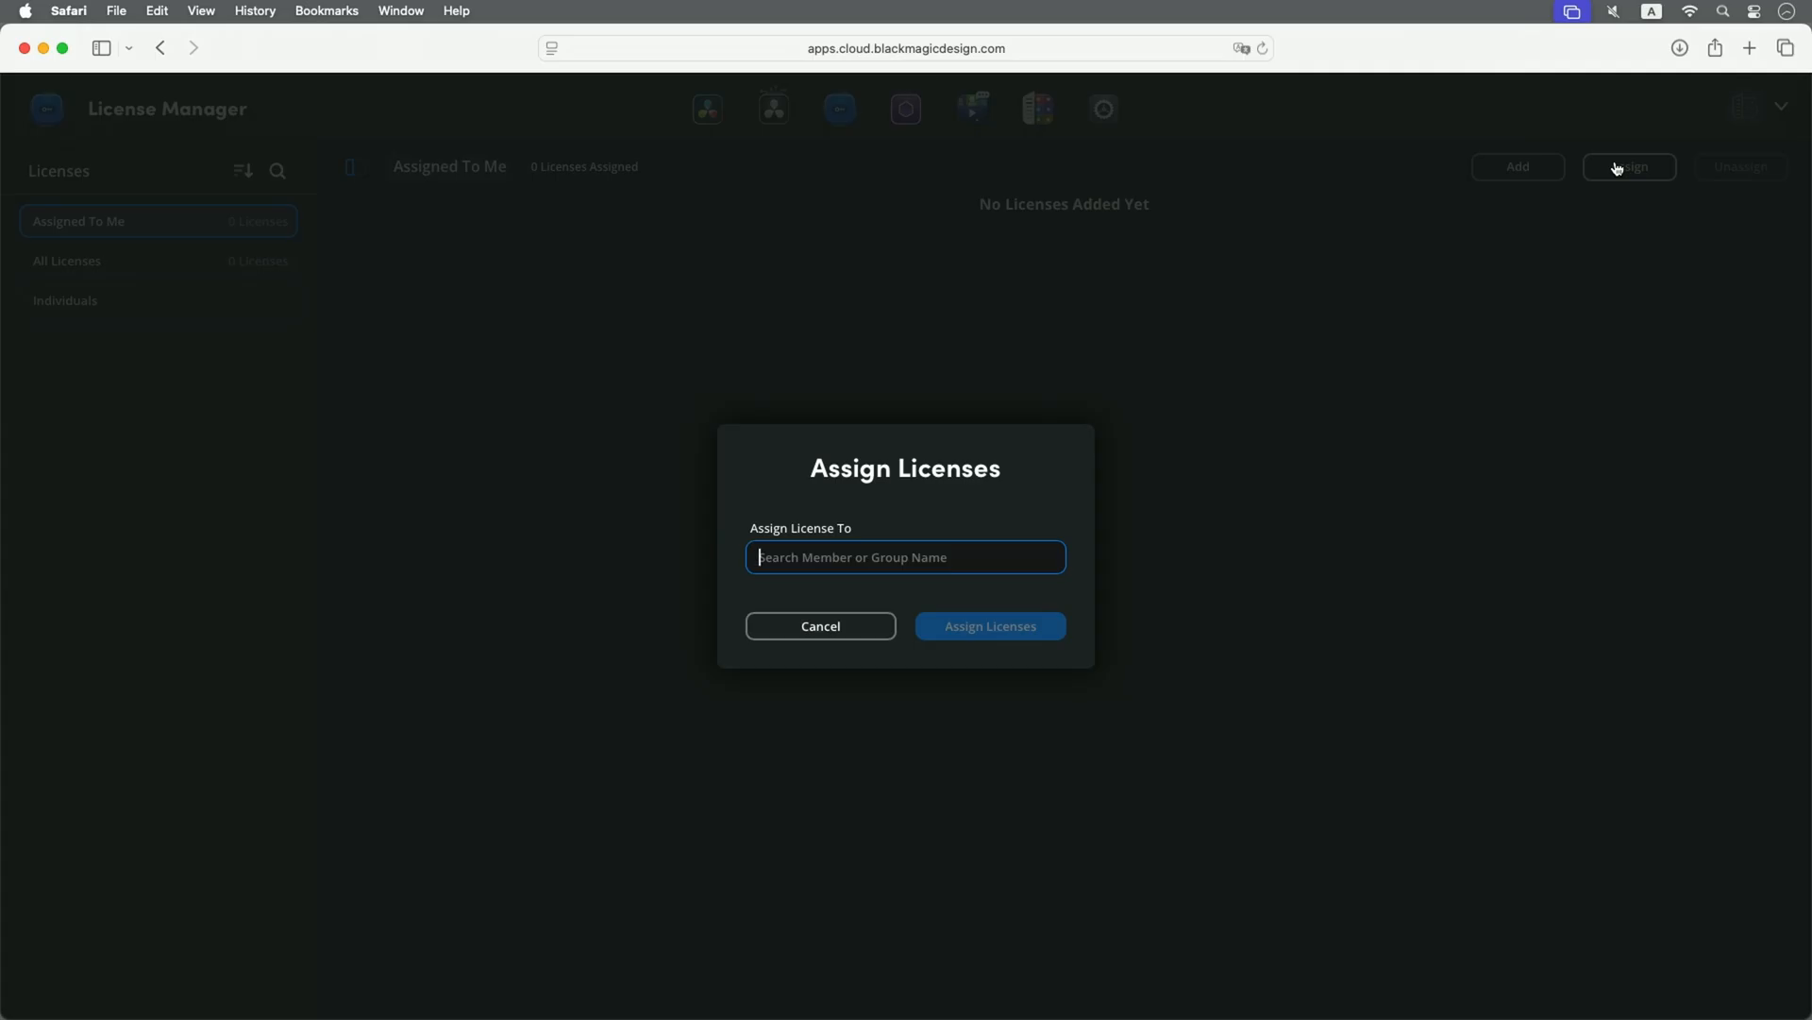
{"action": "type", "text": "suppo"}
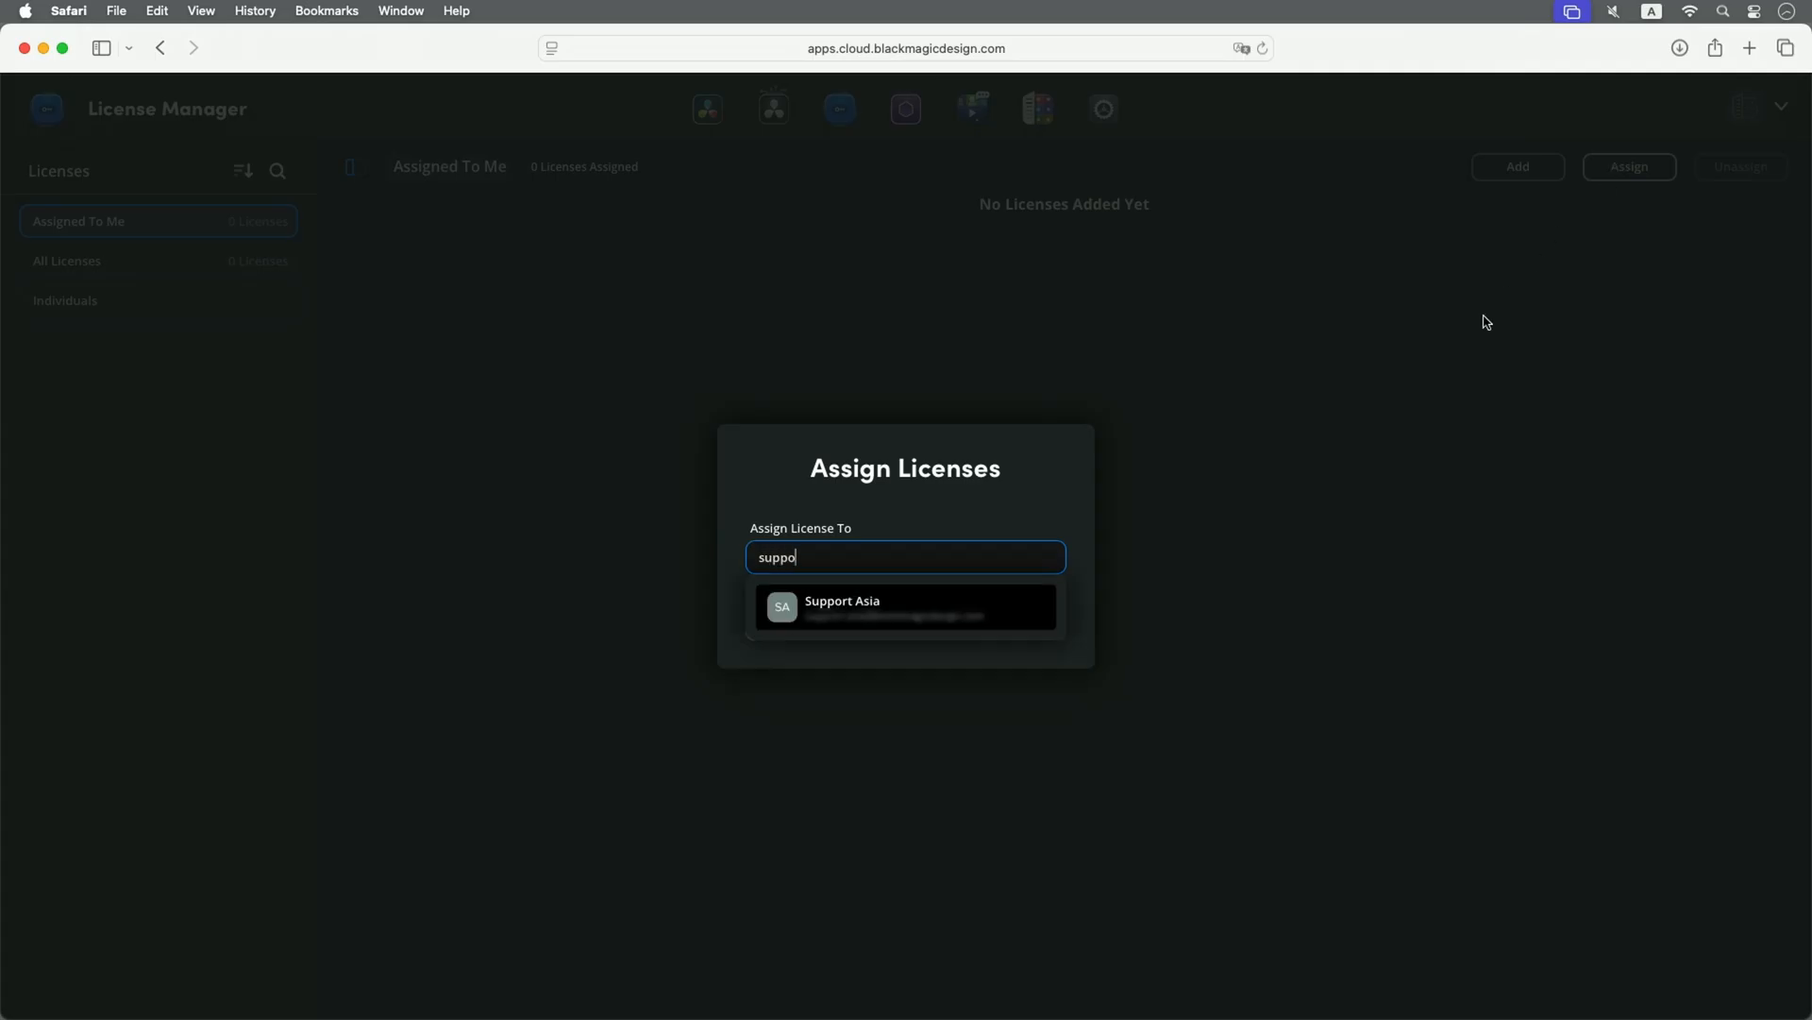
{"action": "left_click", "coordinate": [904, 606]}
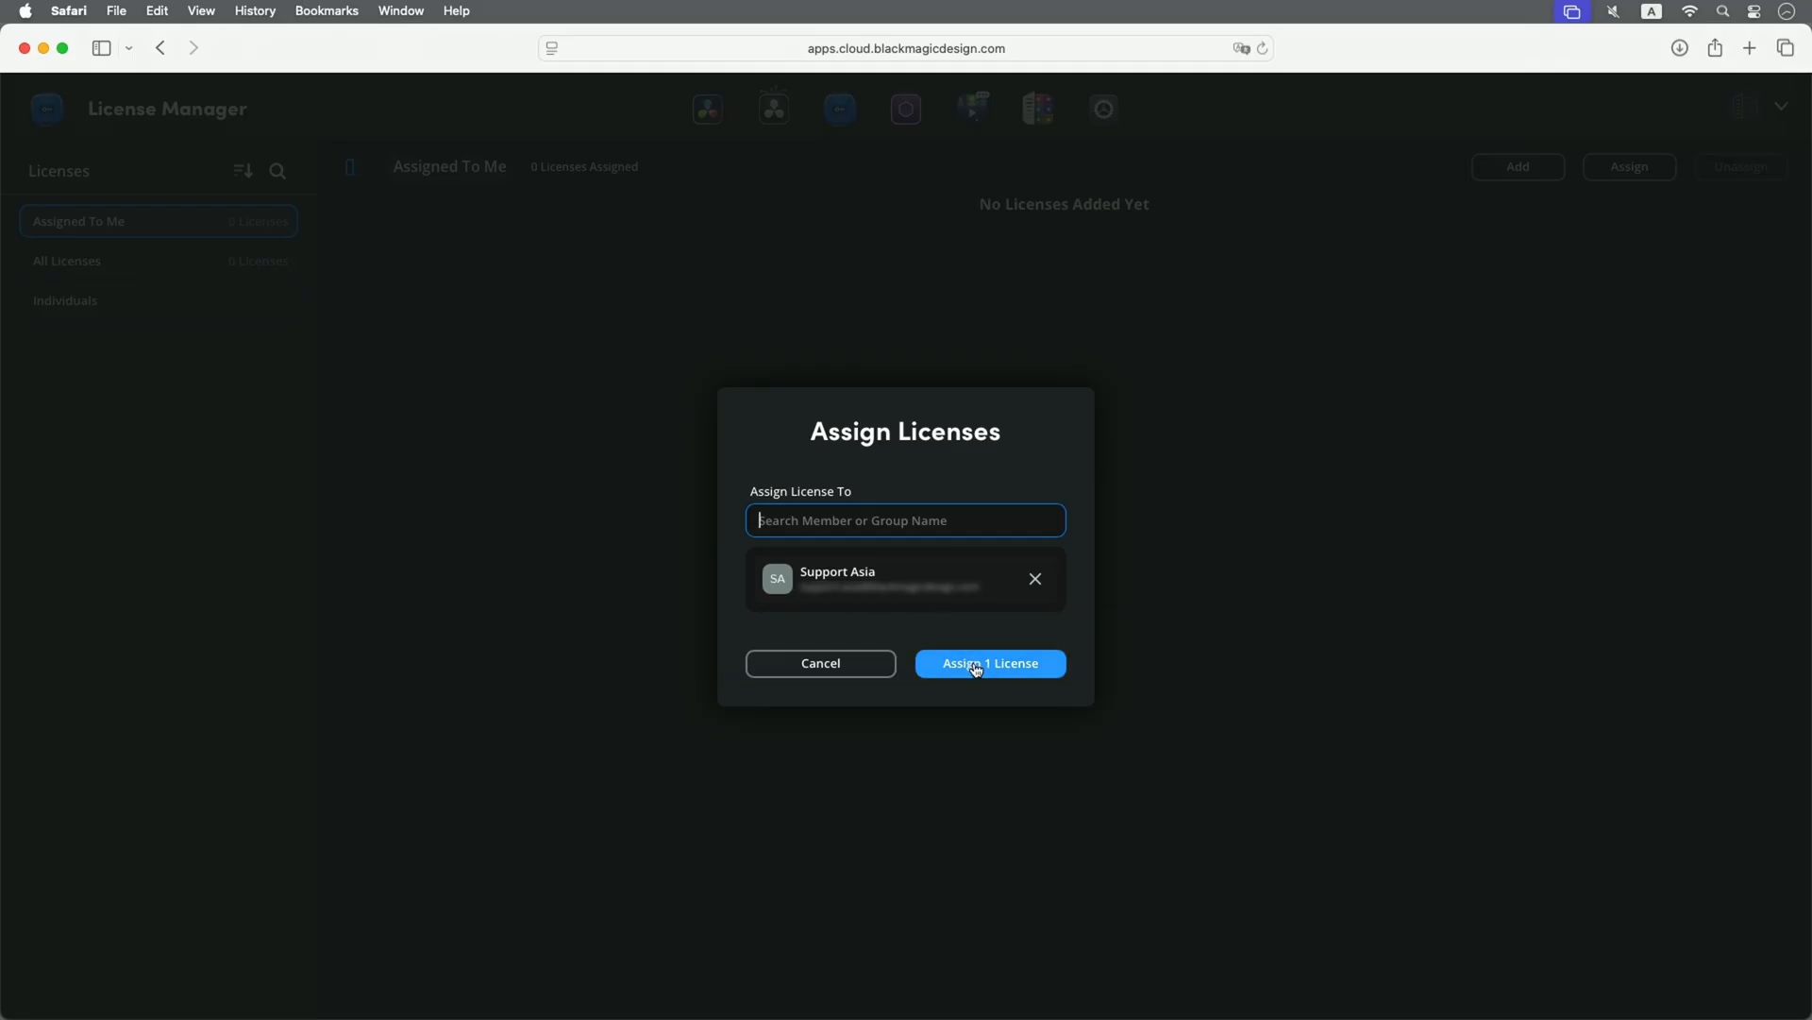
{"action": "left_click", "coordinate": [988, 663]}
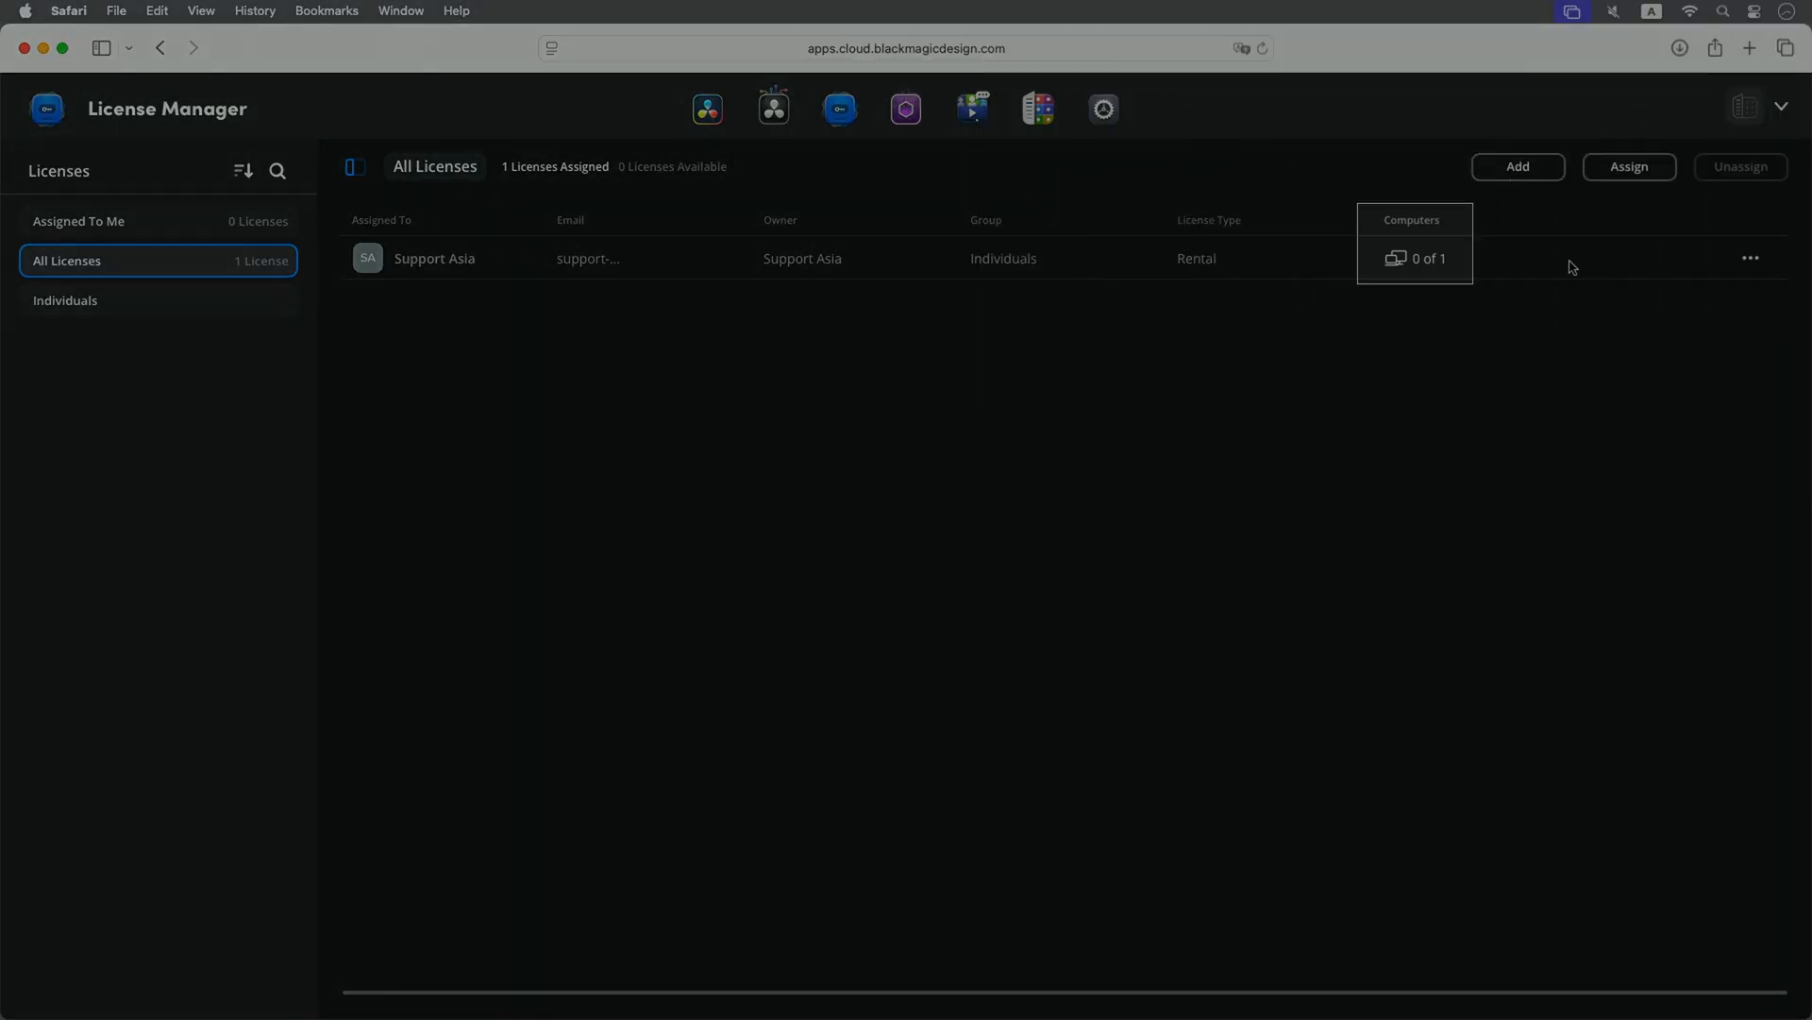
{"action": "mouse_move", "coordinate": [1465, 259]}
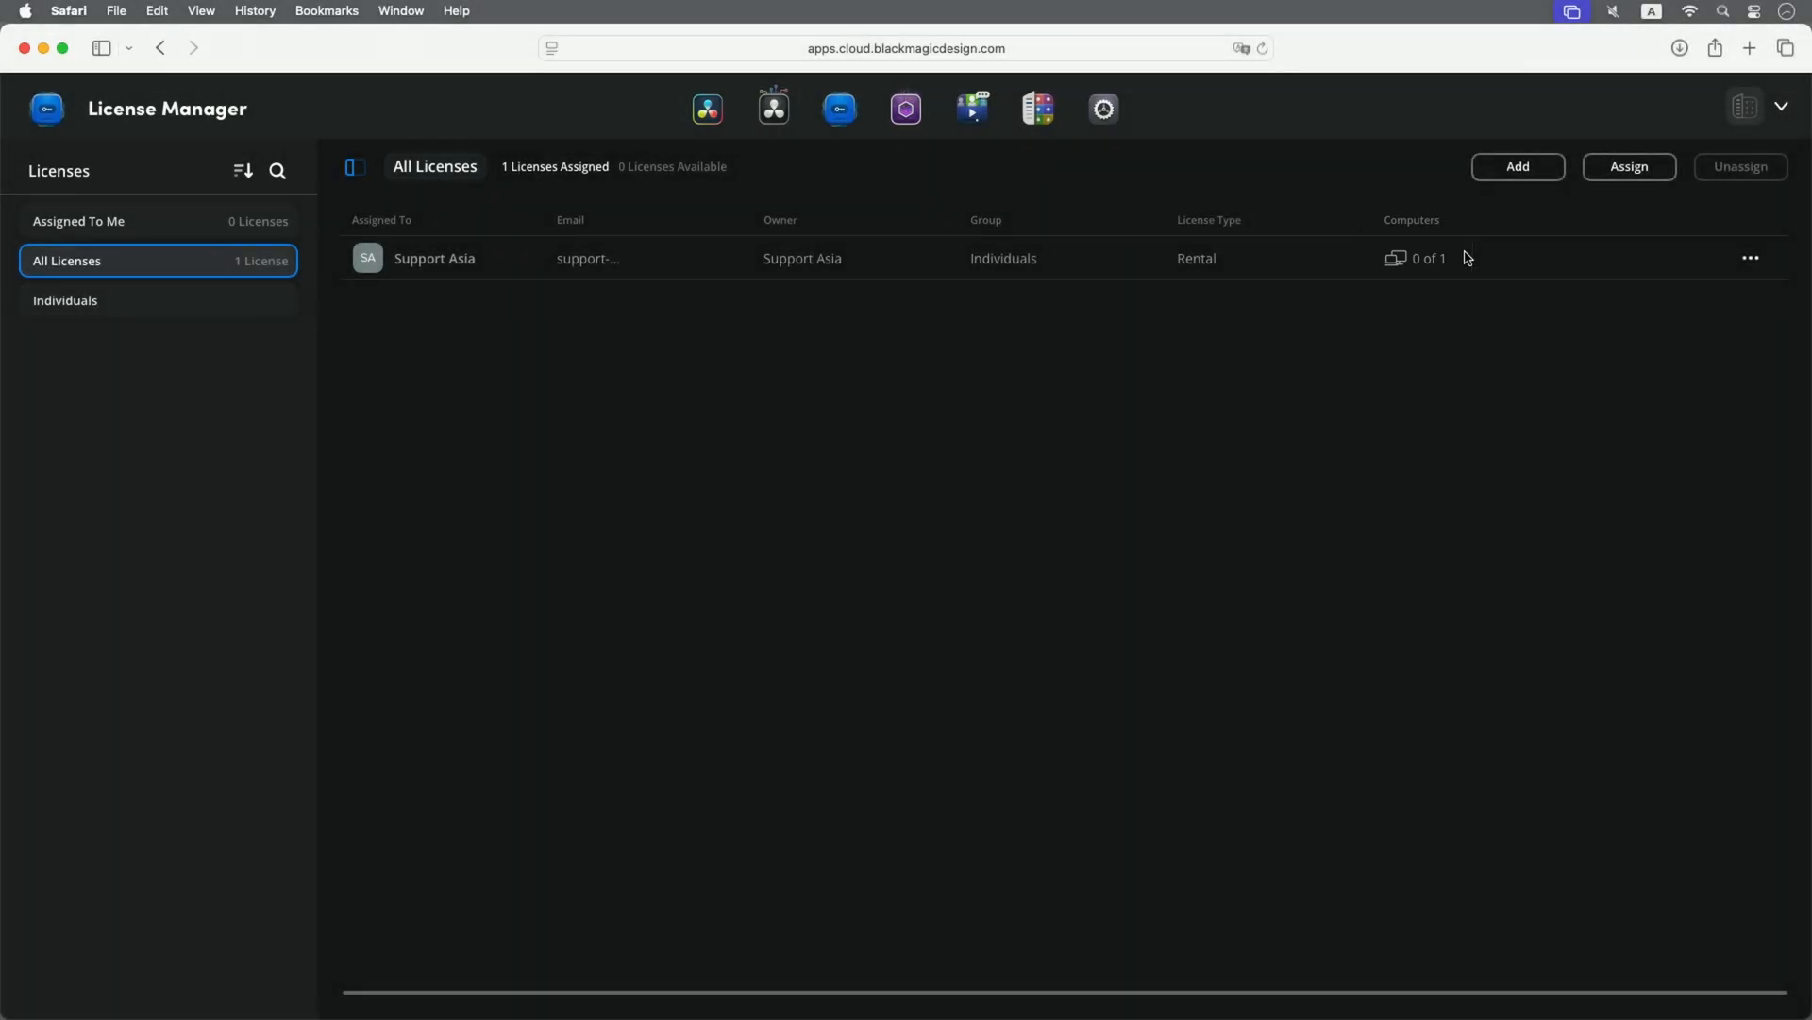